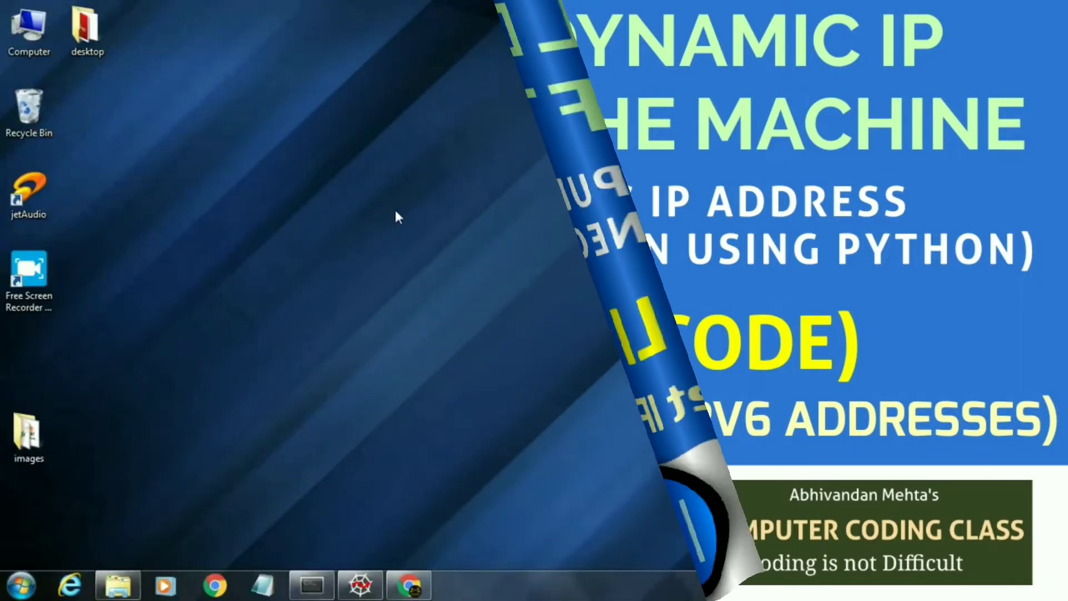
Type 'pip install urllib' at the Anaconda Prompt base prompt without running it
click(312, 582)
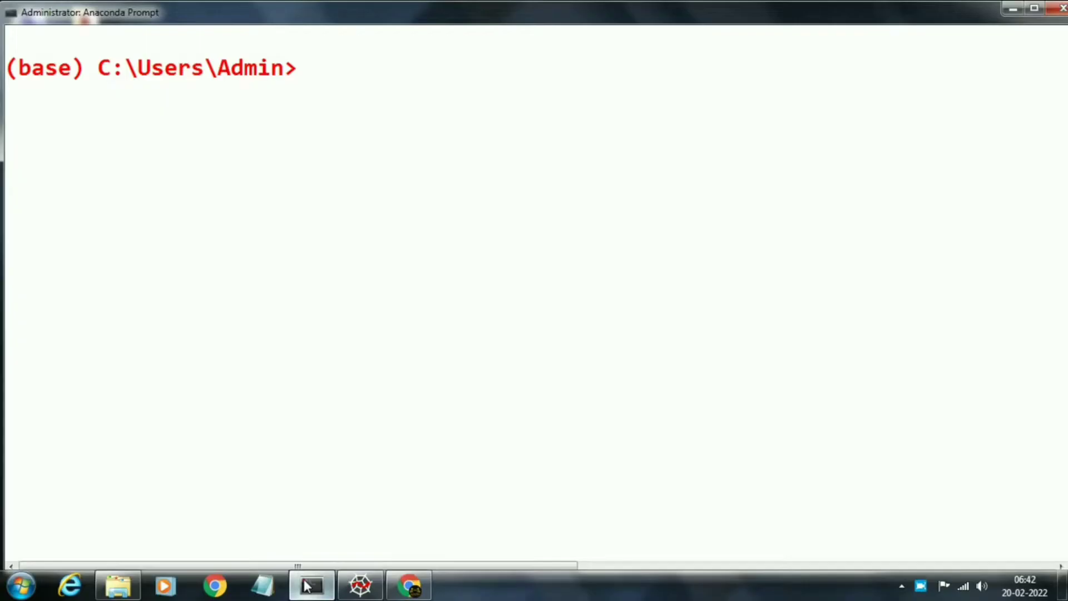
text(p)
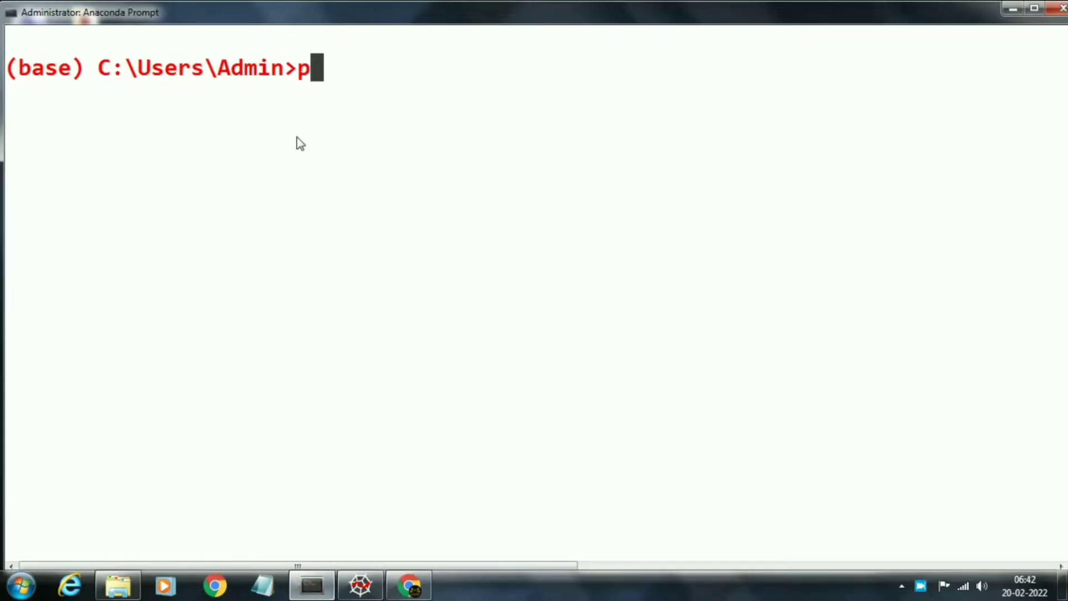
text(ip install)
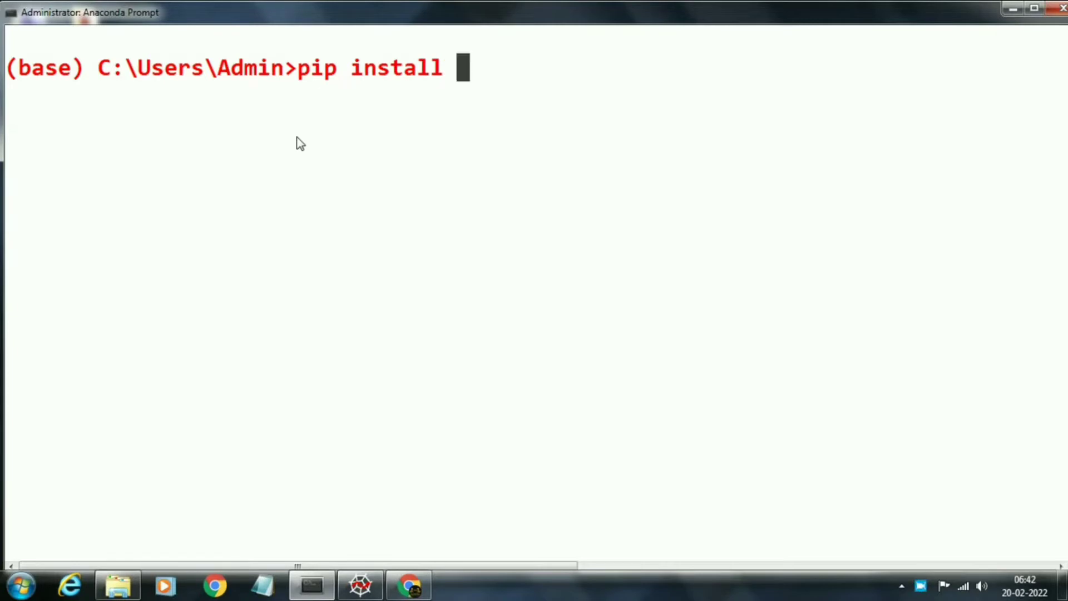
text(urll)
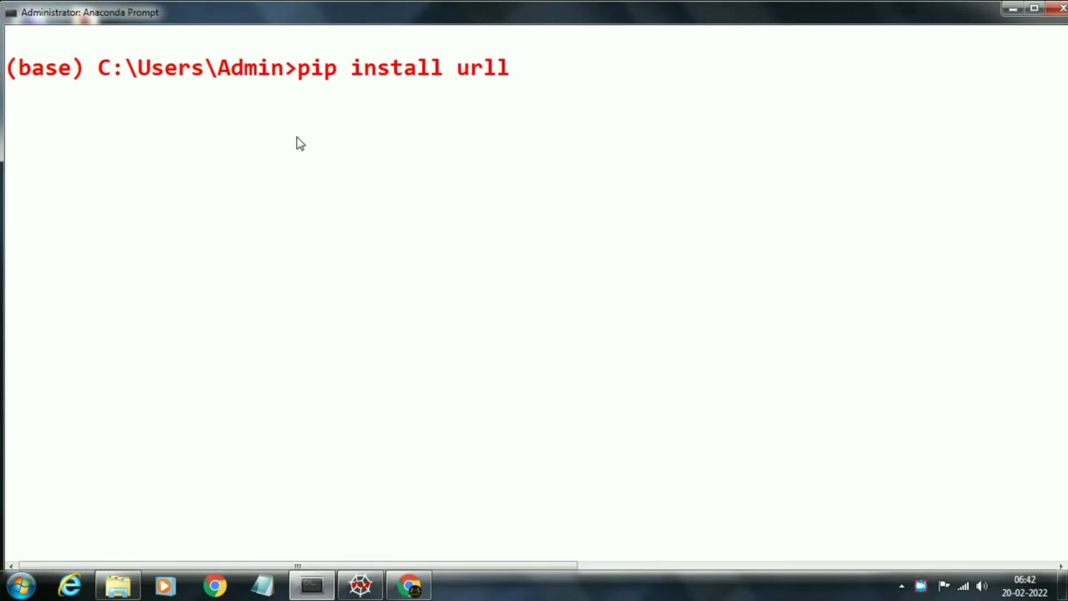
text(ib)
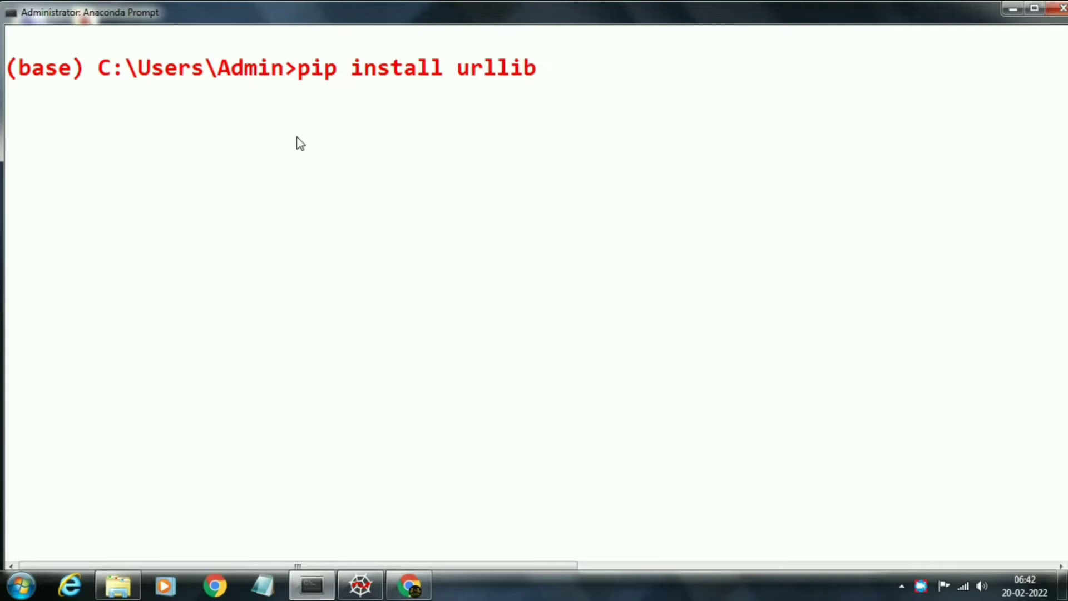
mouse_move(561, 84)
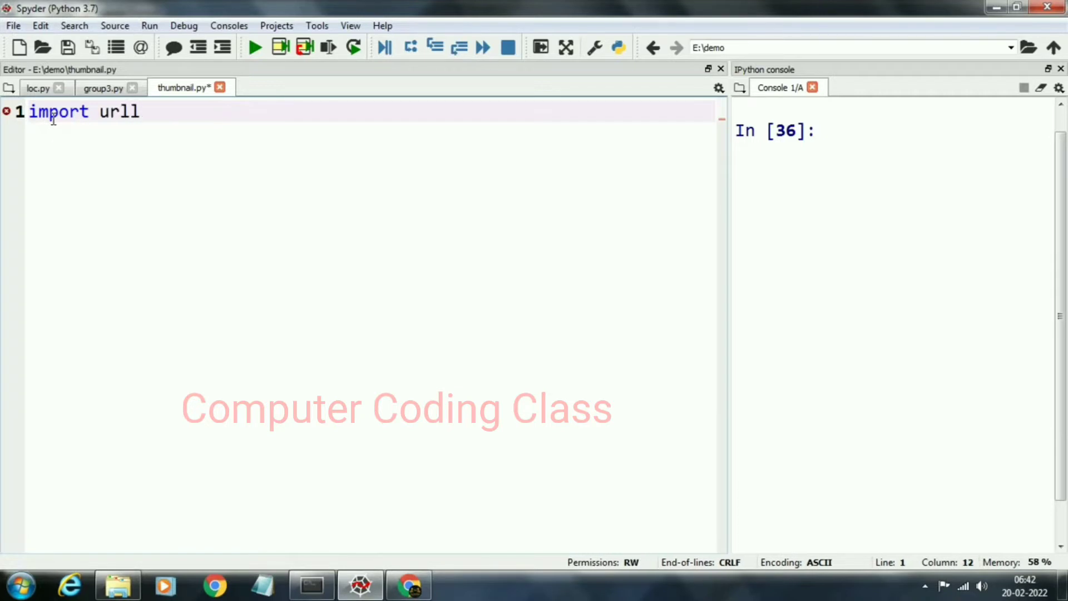
Write 'import urllib.request as r' as the first line of thumbnail.py
text(ib.re)
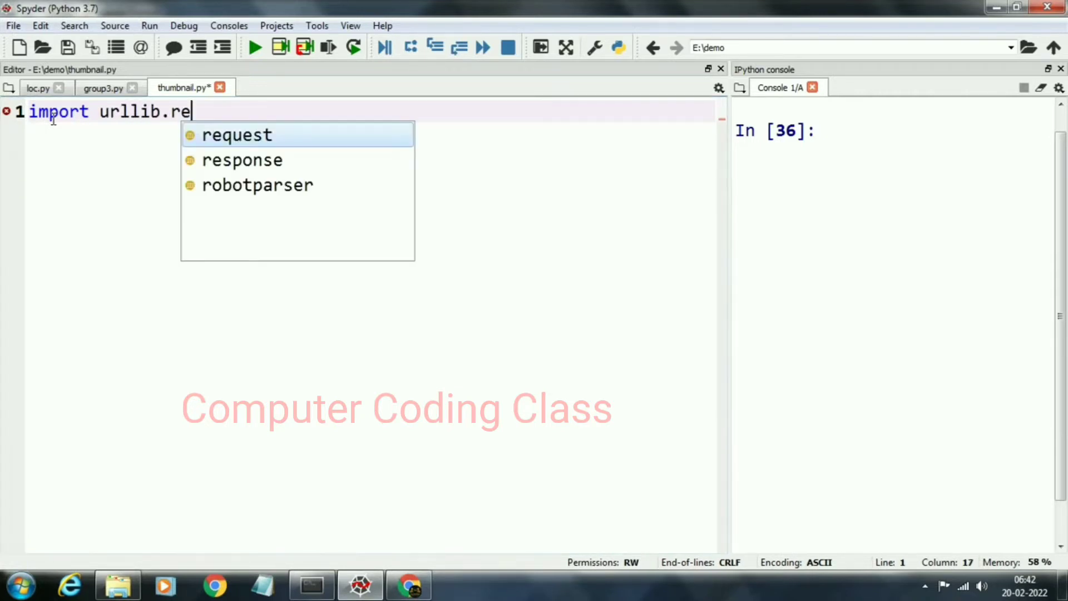
text(quest)
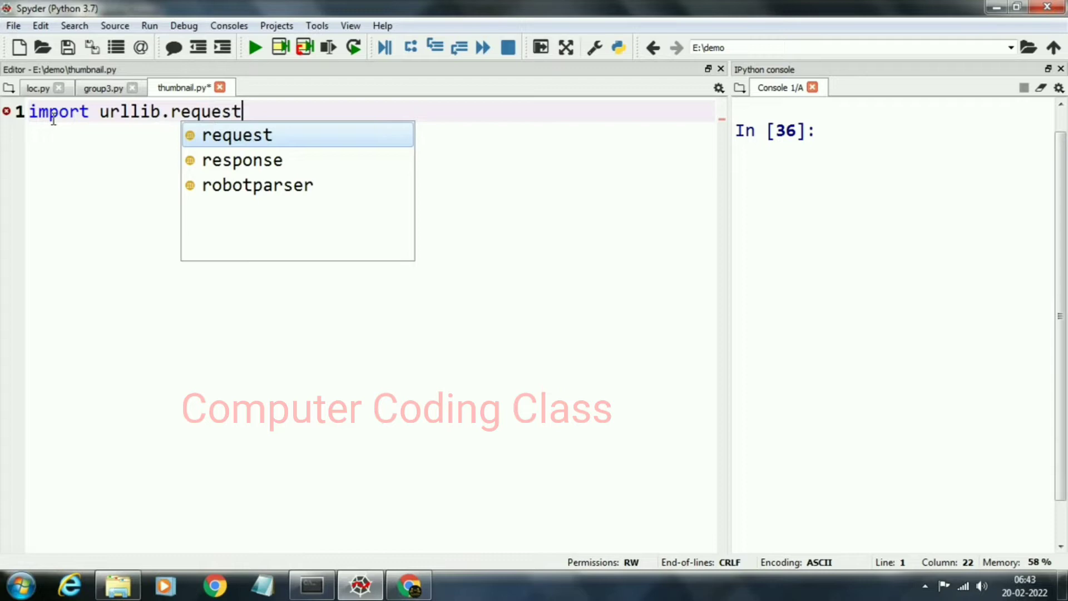
text(as)
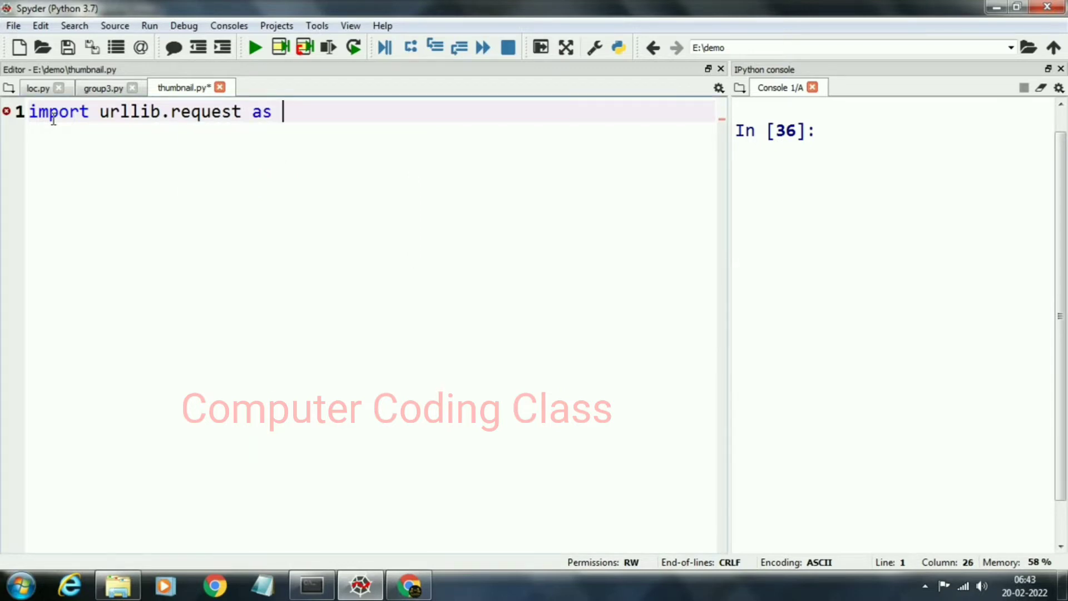
text(r)
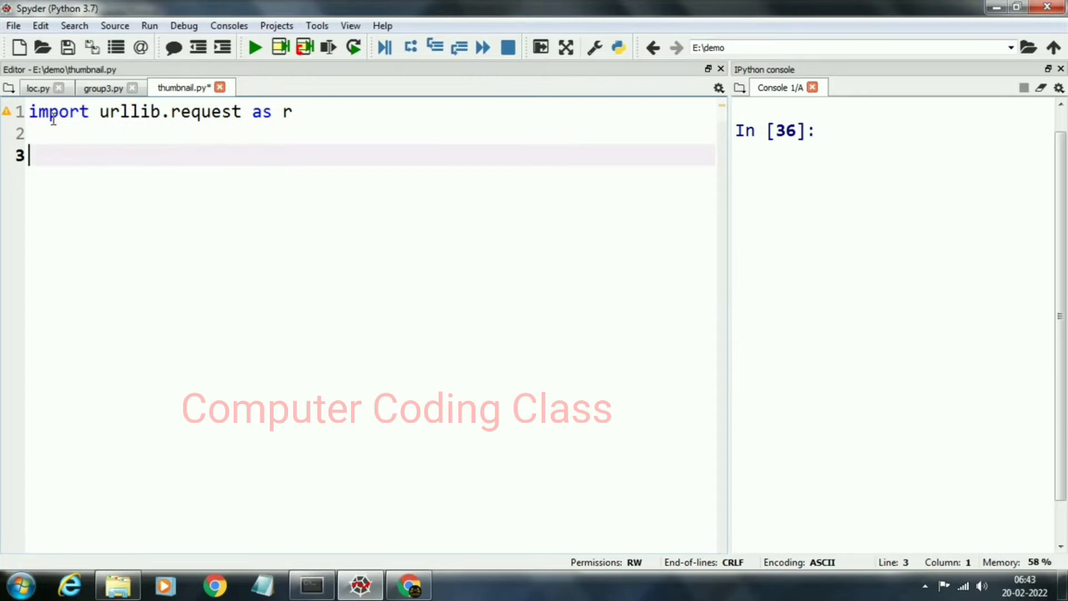
Start line 3 with 'public_ipv6='
text(public)
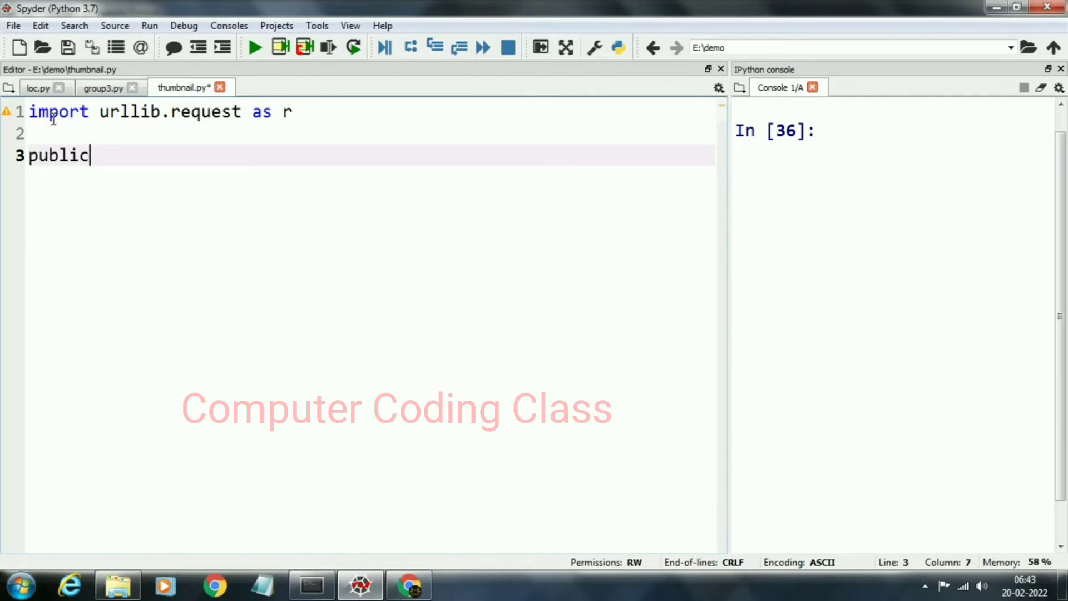
text(_i)
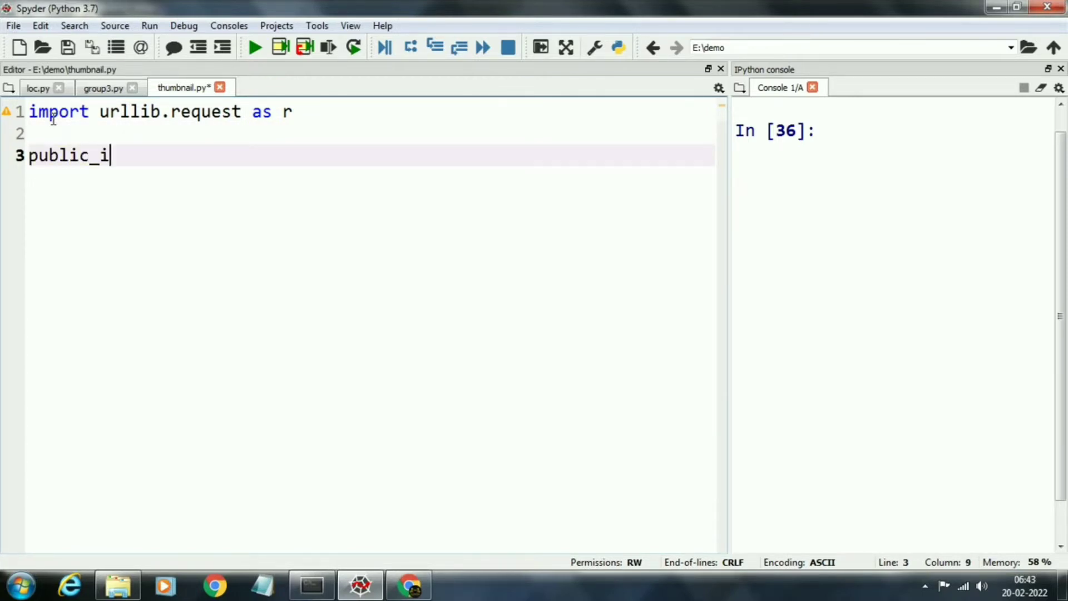
text(pv)
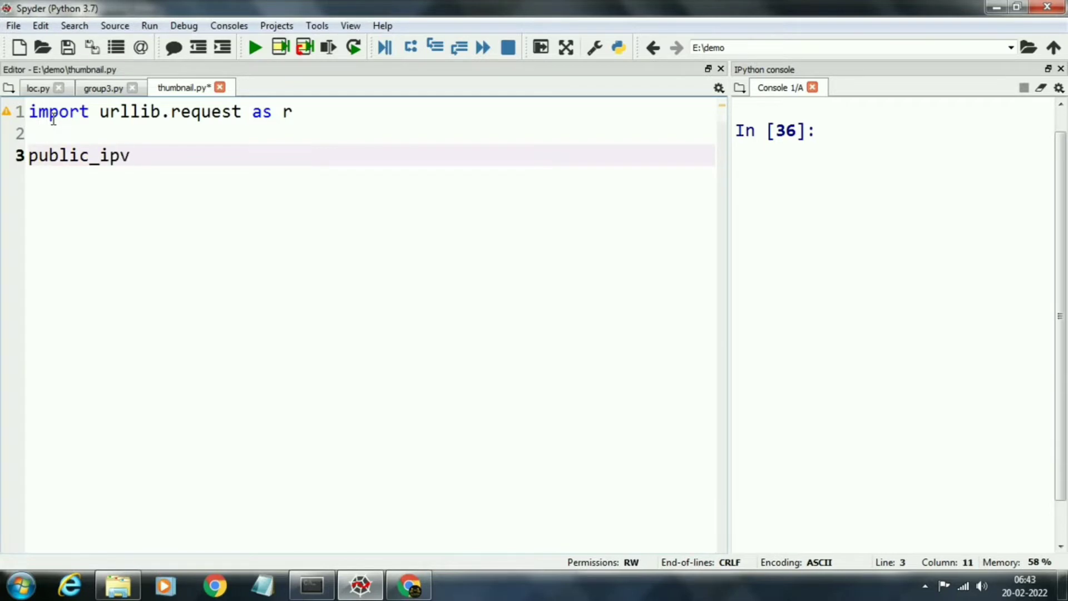
text(6=)
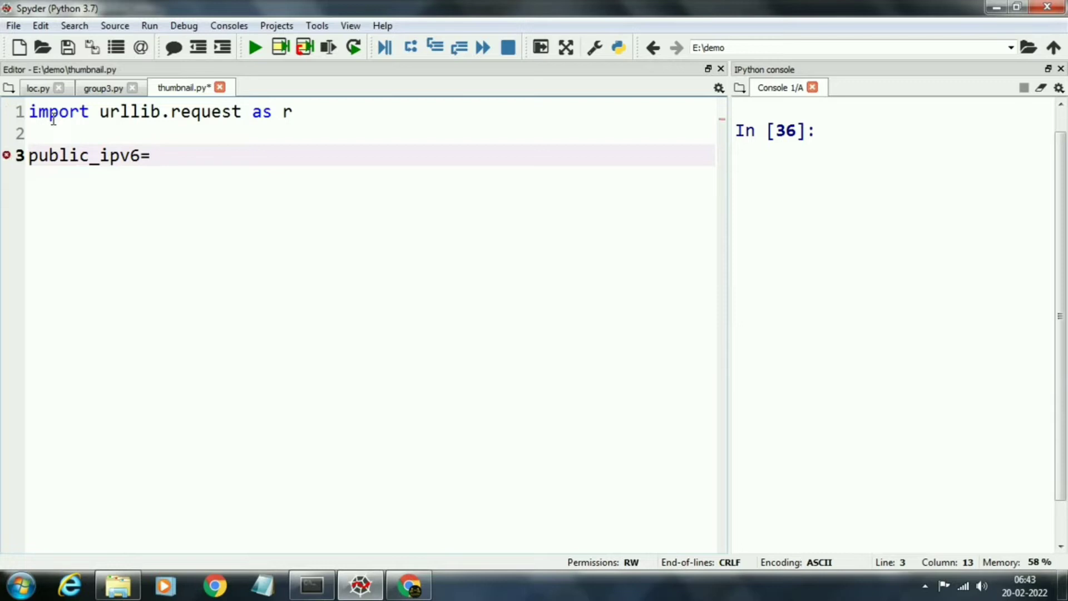
text(r)
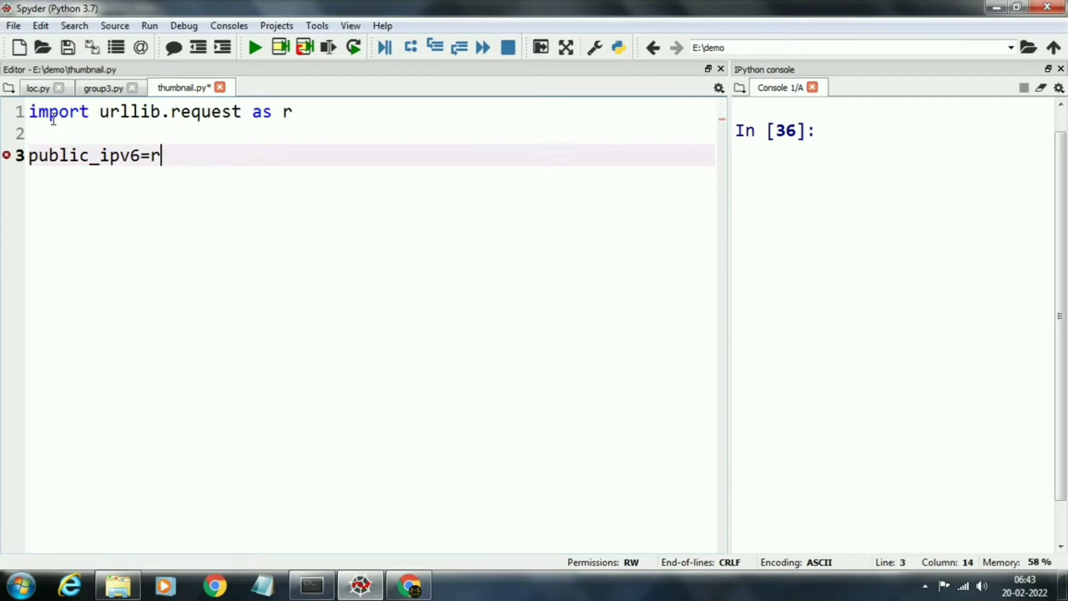
text(.ur)
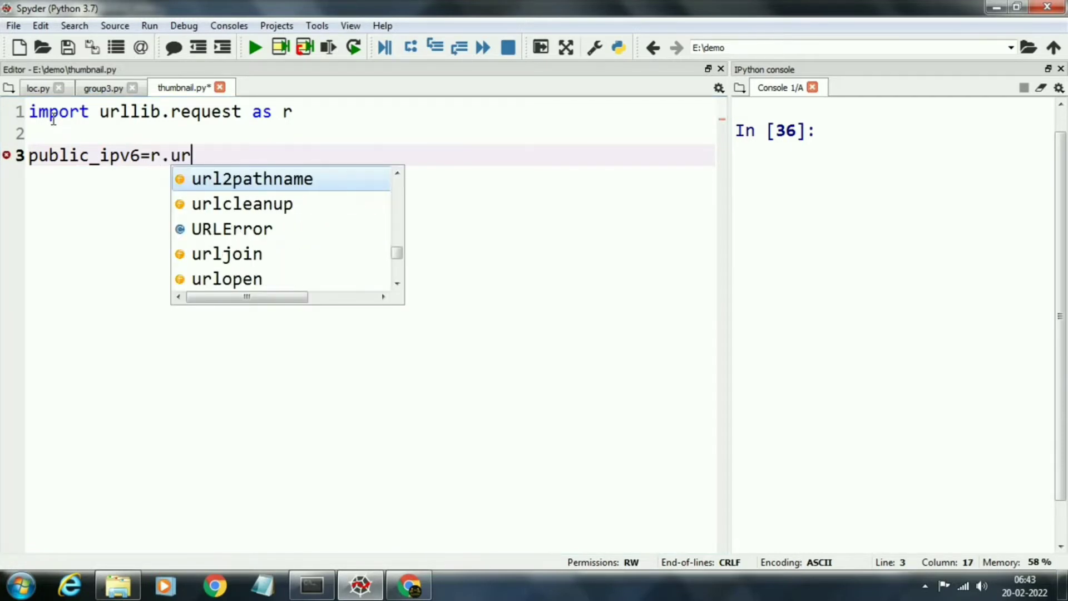
text(open(")
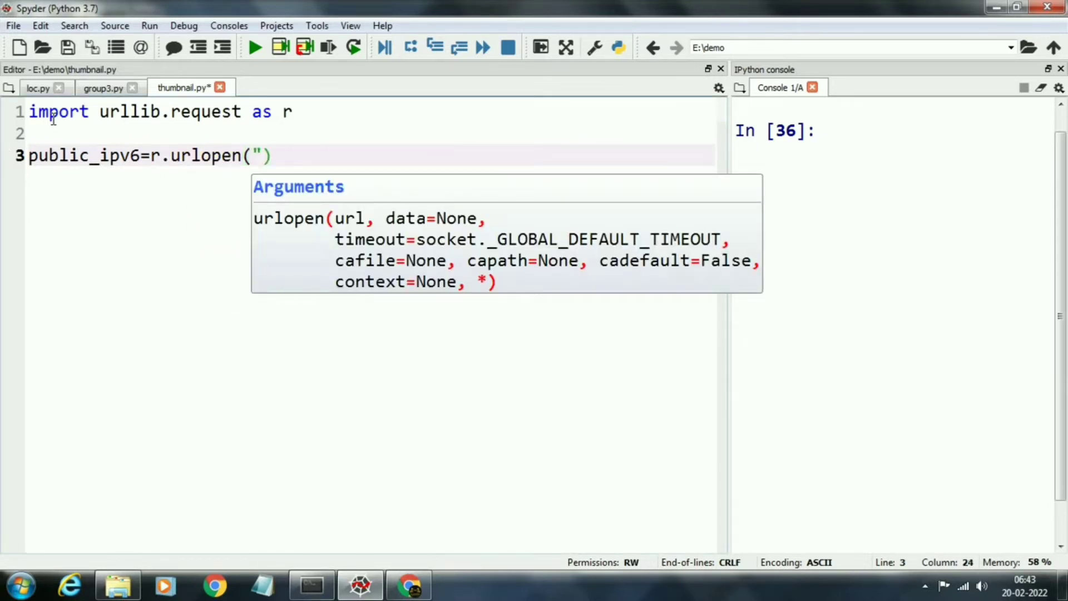
text(https)
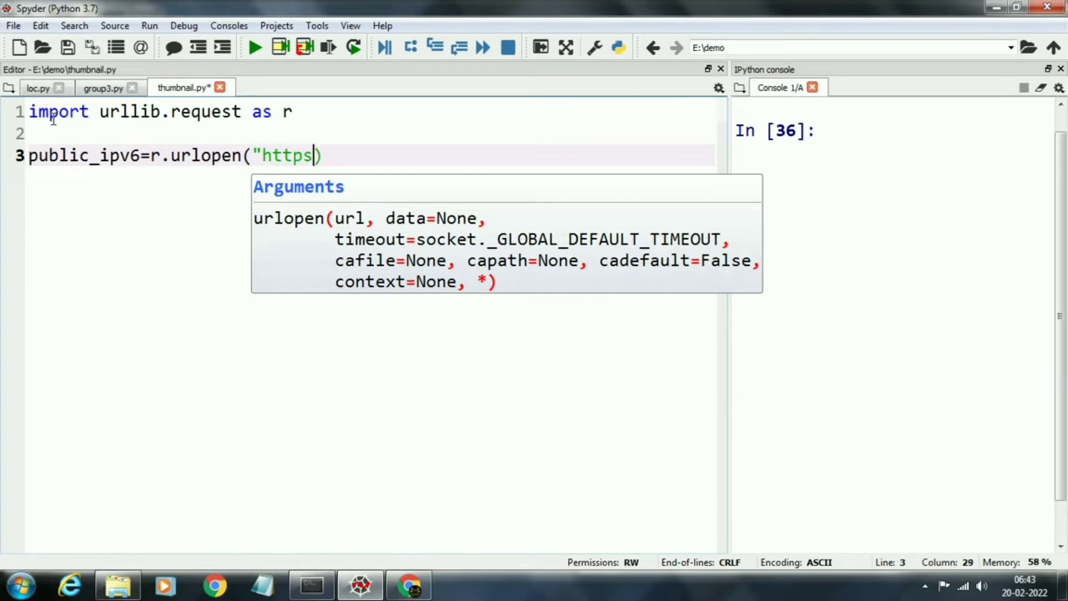
text(://)
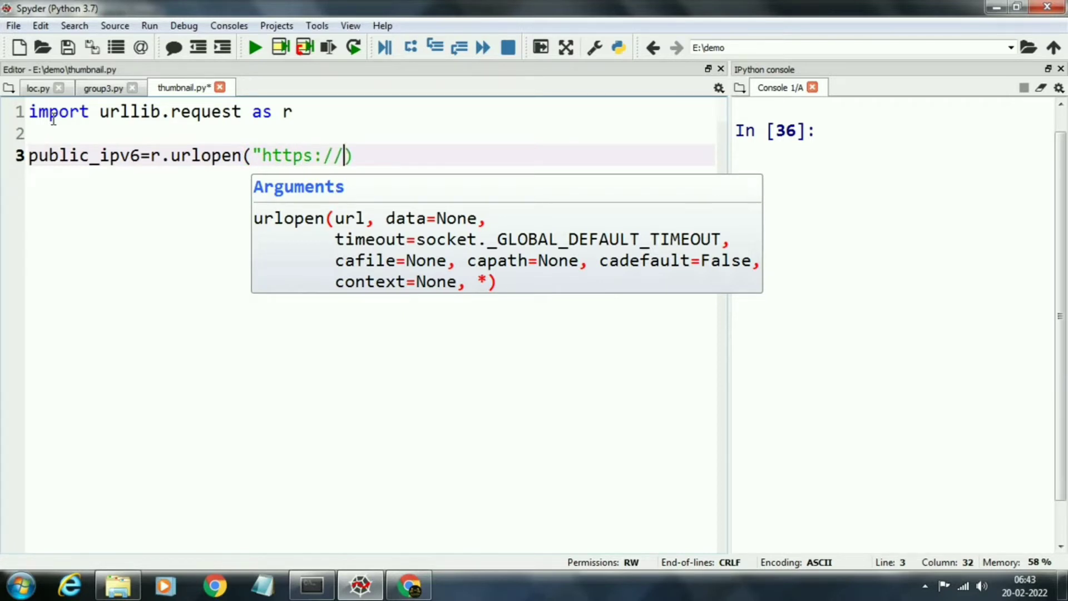
text(ident)
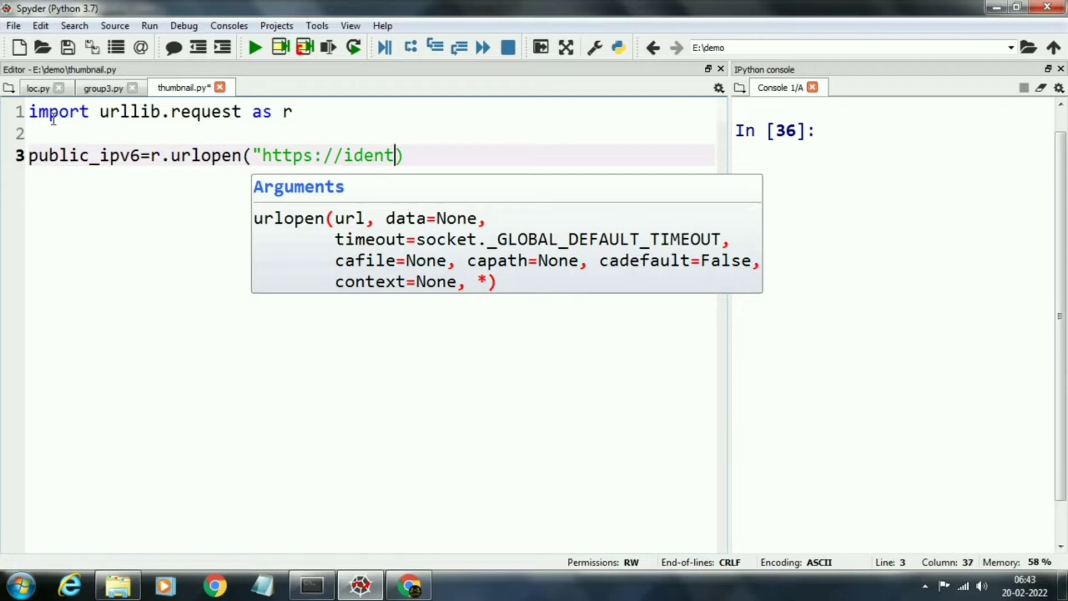
text(.me)
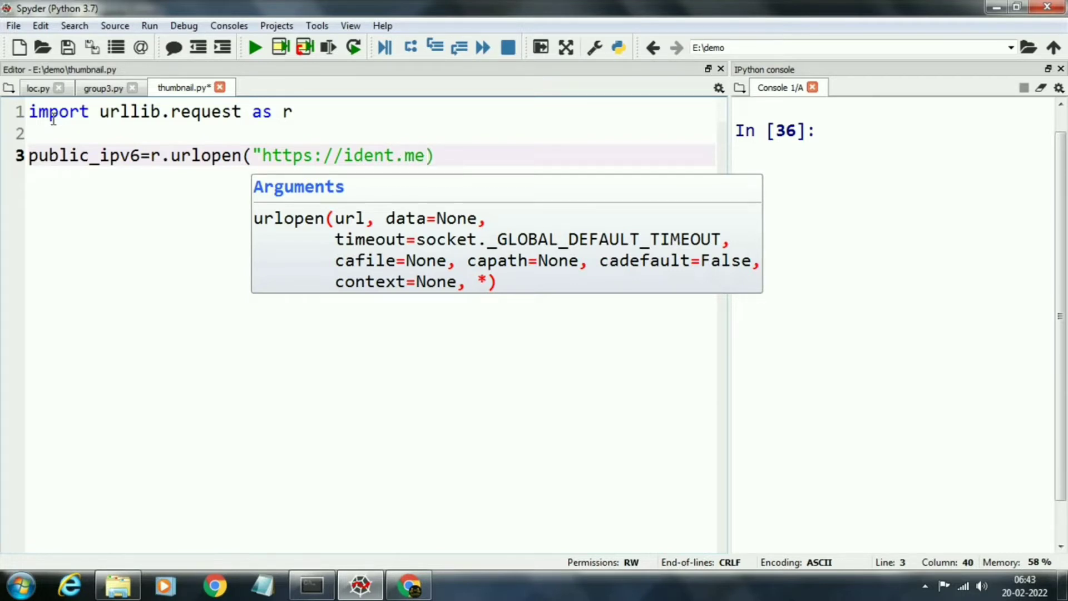
text(")
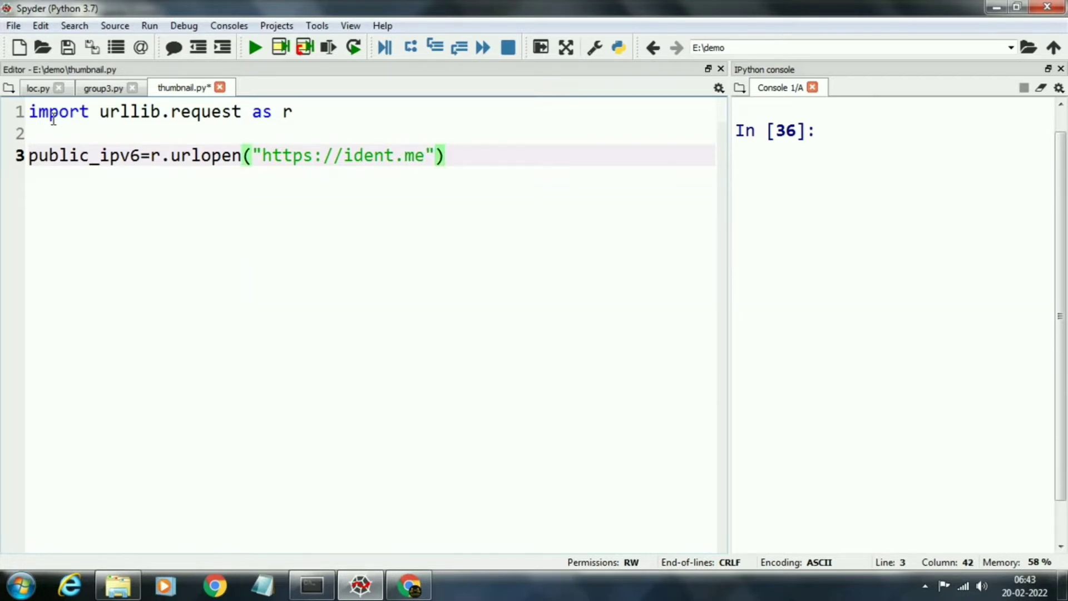
Chain .read().decode('utf8') onto the ident.me request
text(.read)
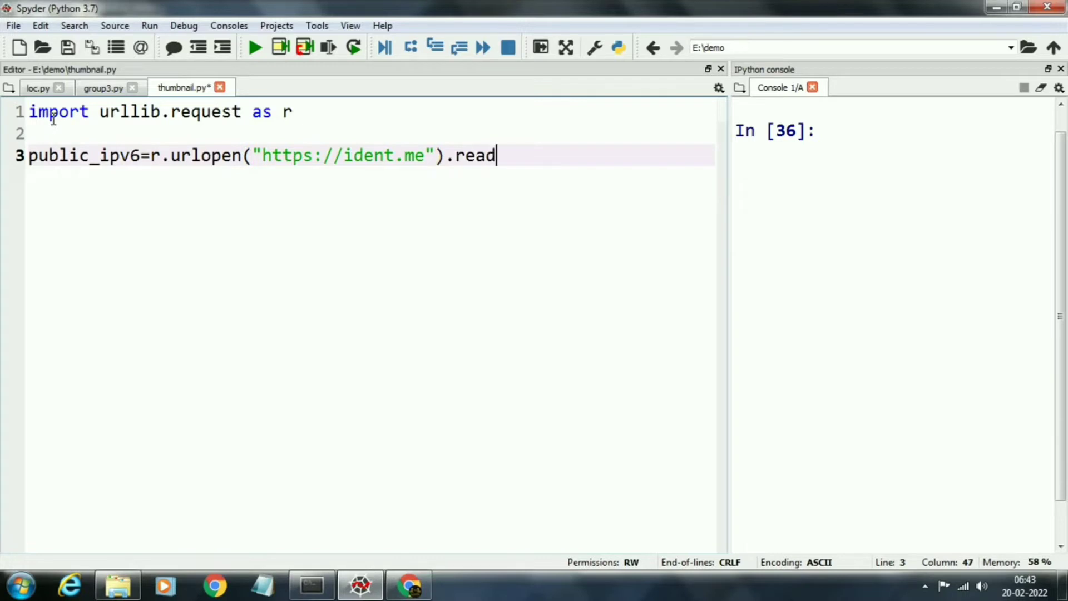
text(())
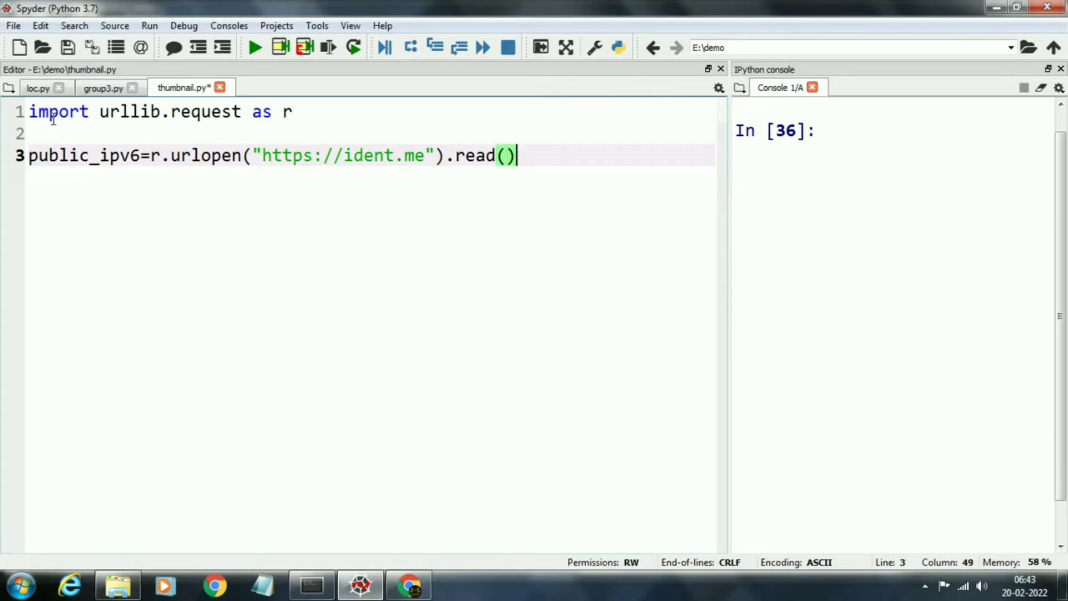
text(.de)
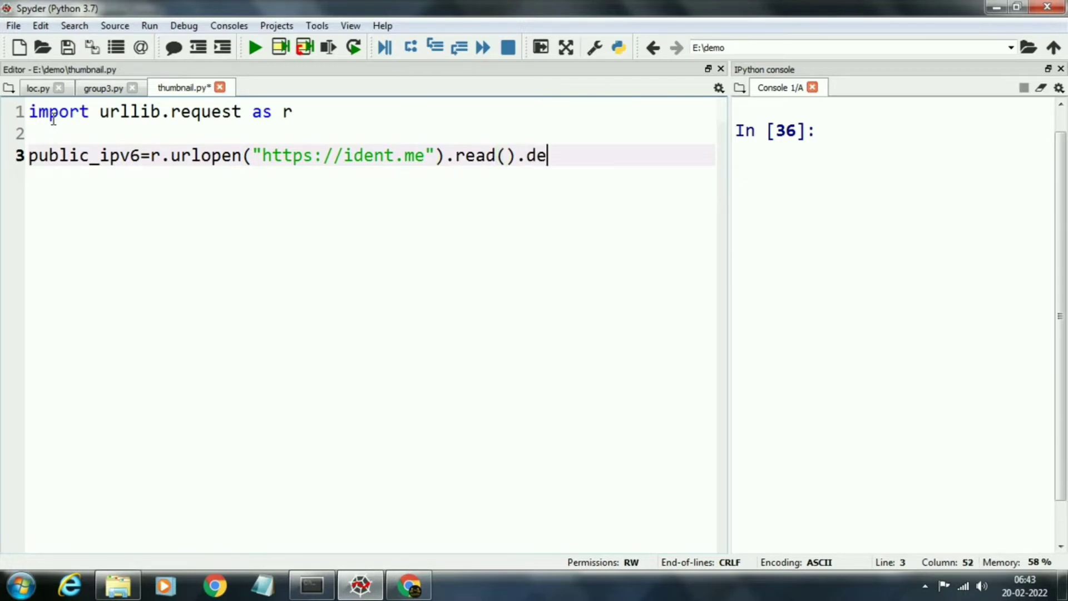
text(code)
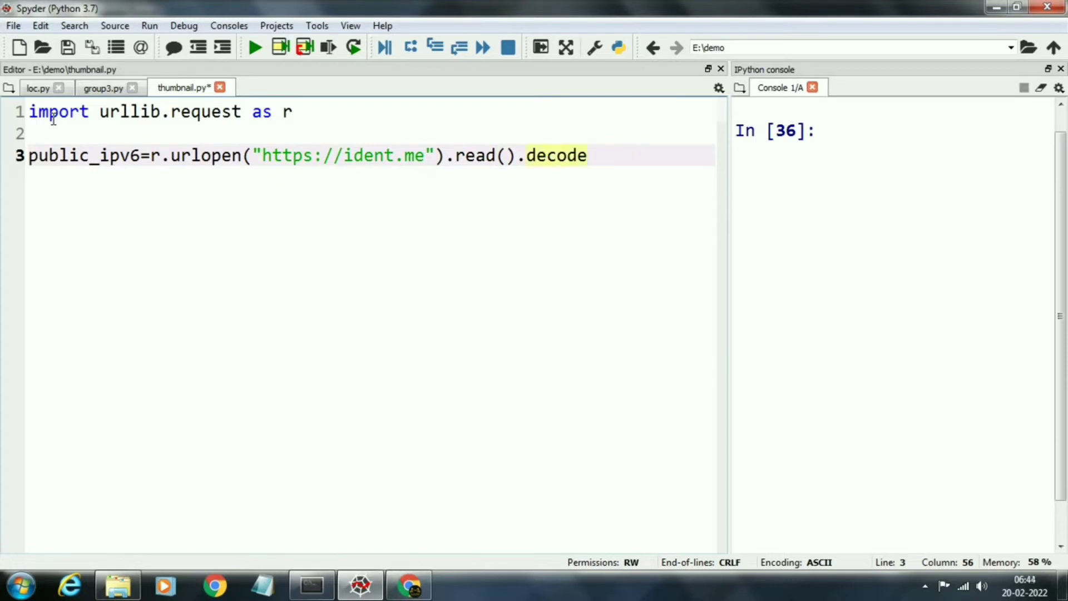
text((')
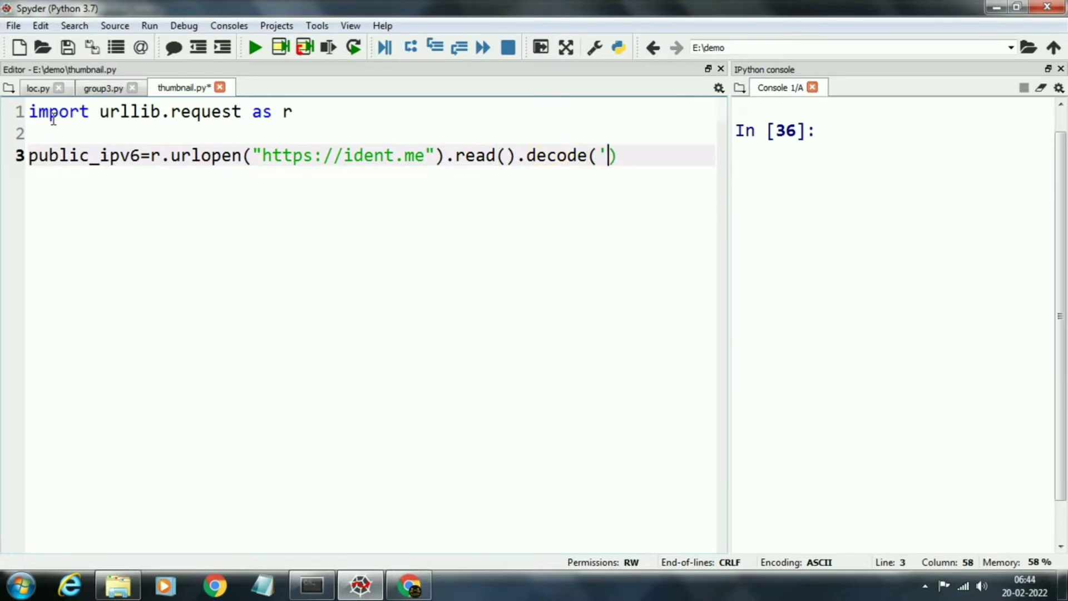
text(ut)
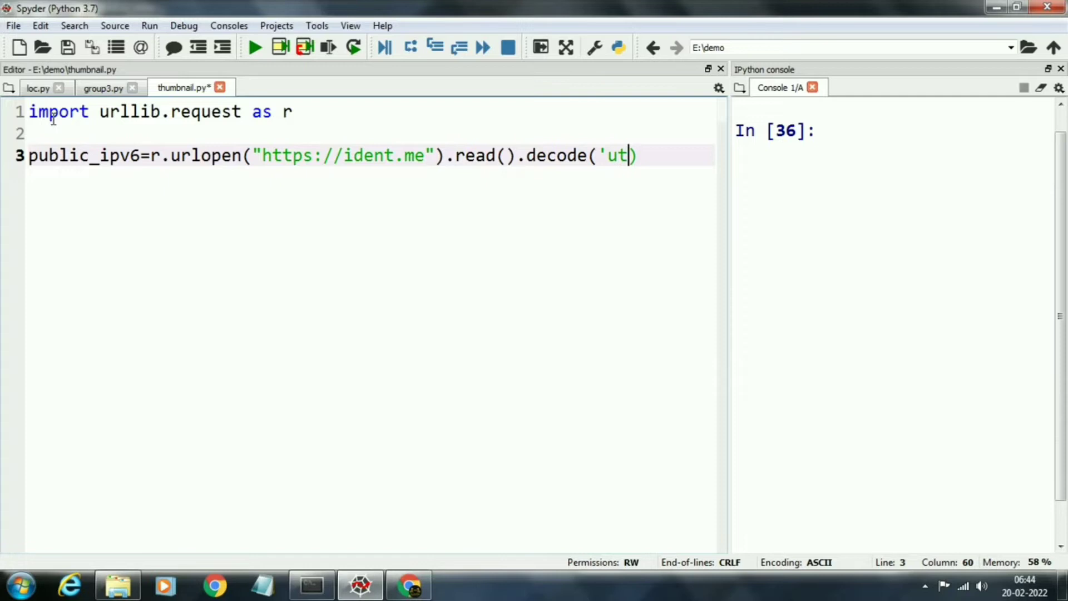
text(f8)
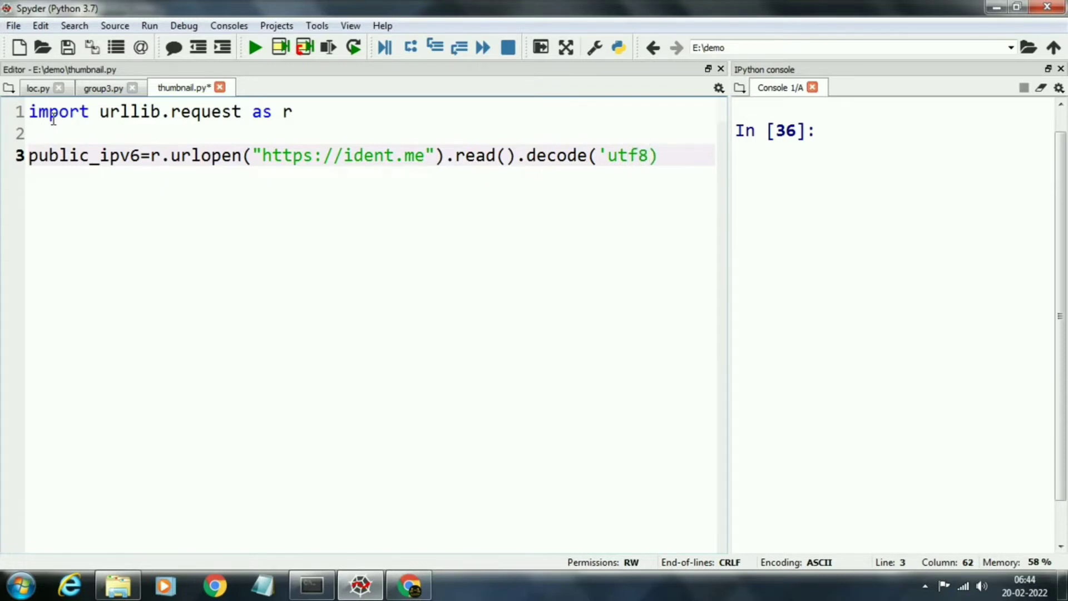
Close the decode call and add print("ipv6=", public_ipv6) on line 5
text('))
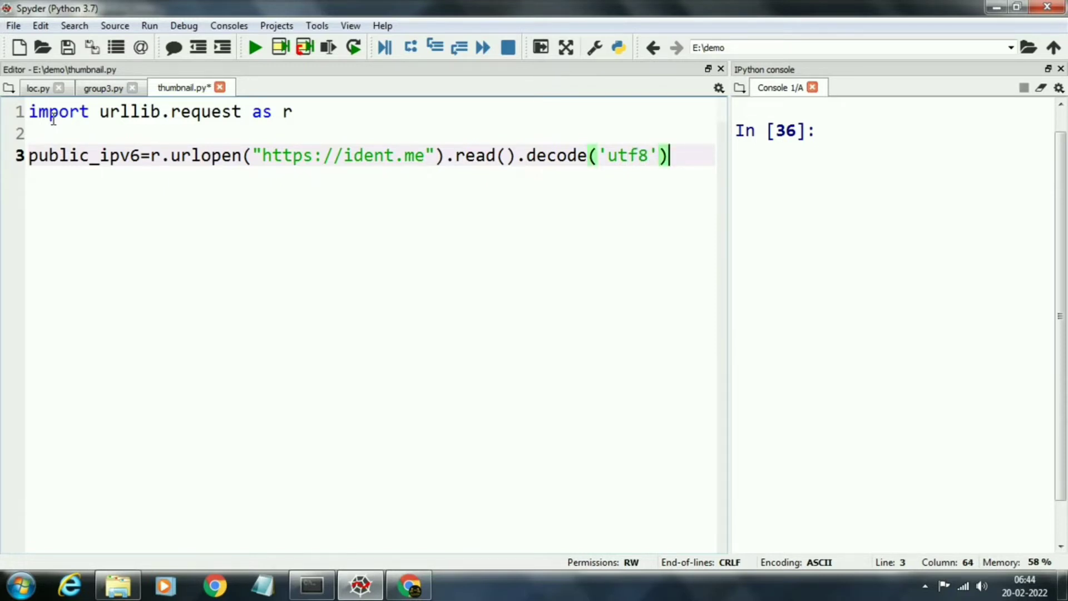
key(Enter)
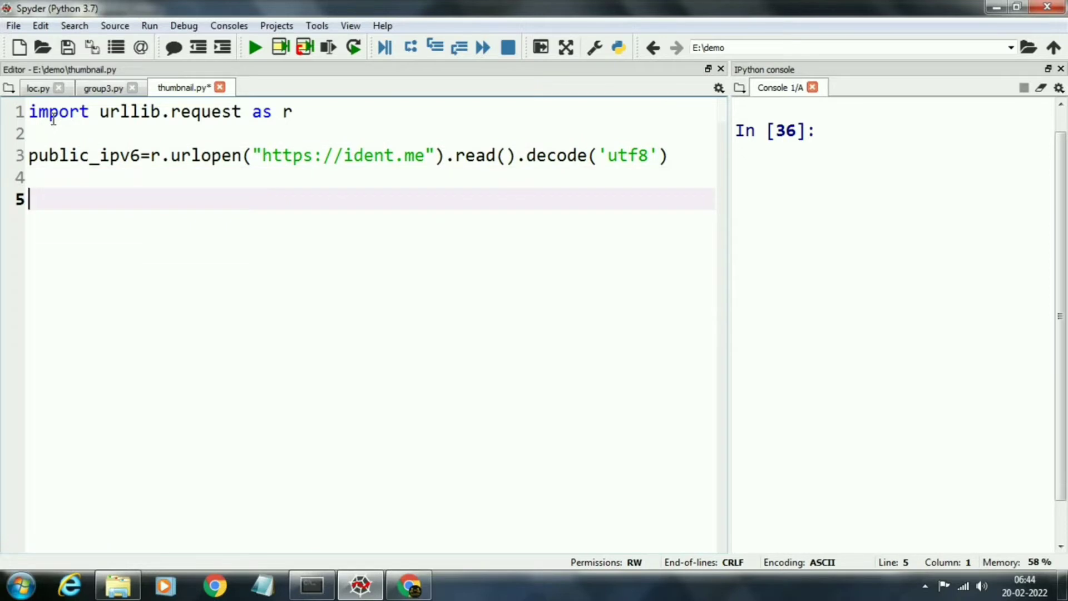
text(print)
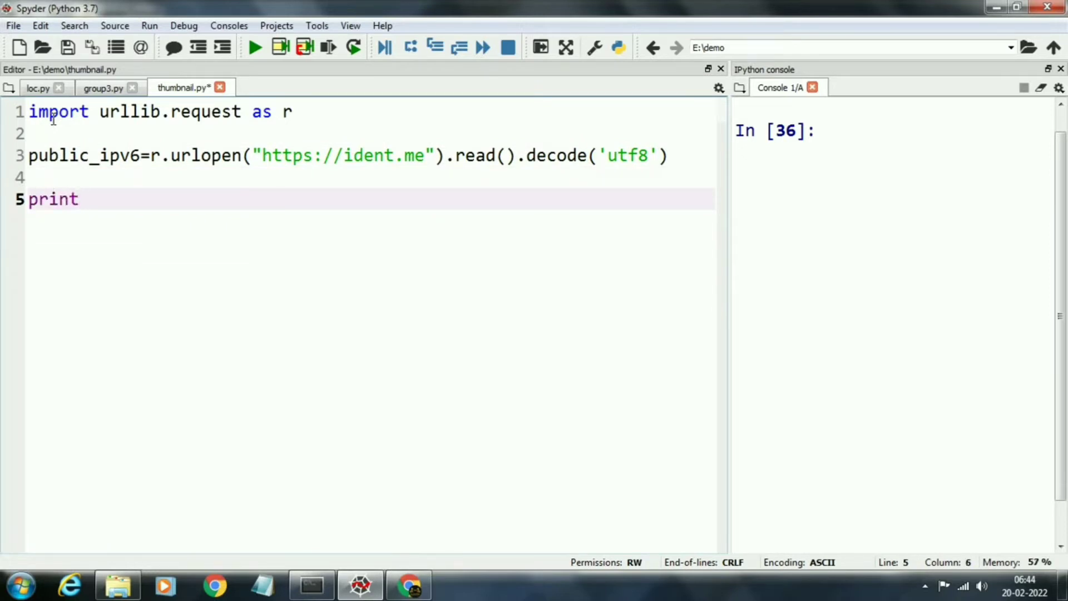
text(())
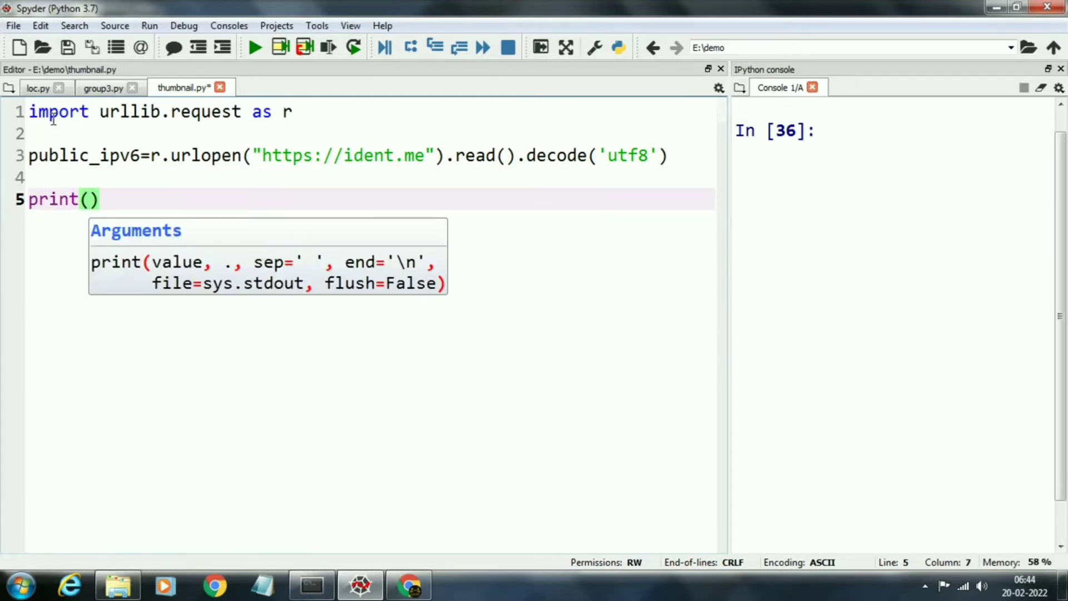
text("ip)
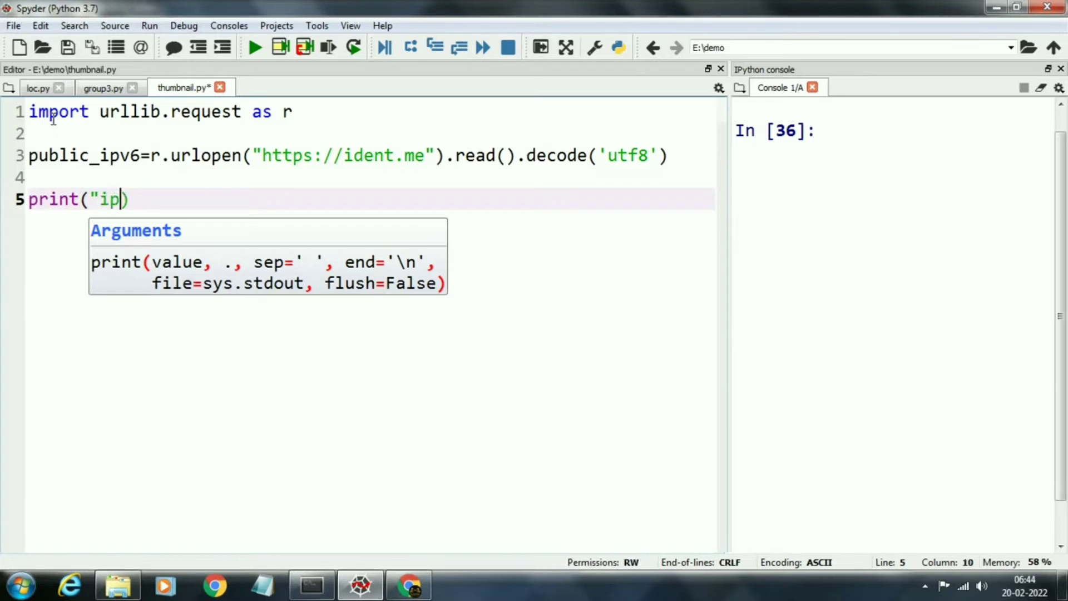
text(v6=)
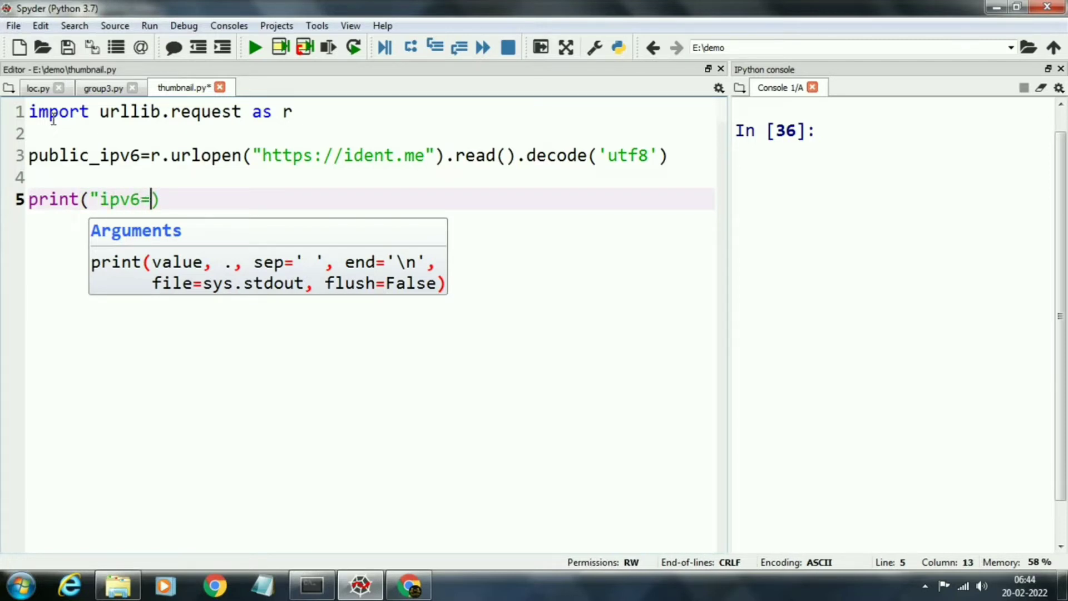
text(",)
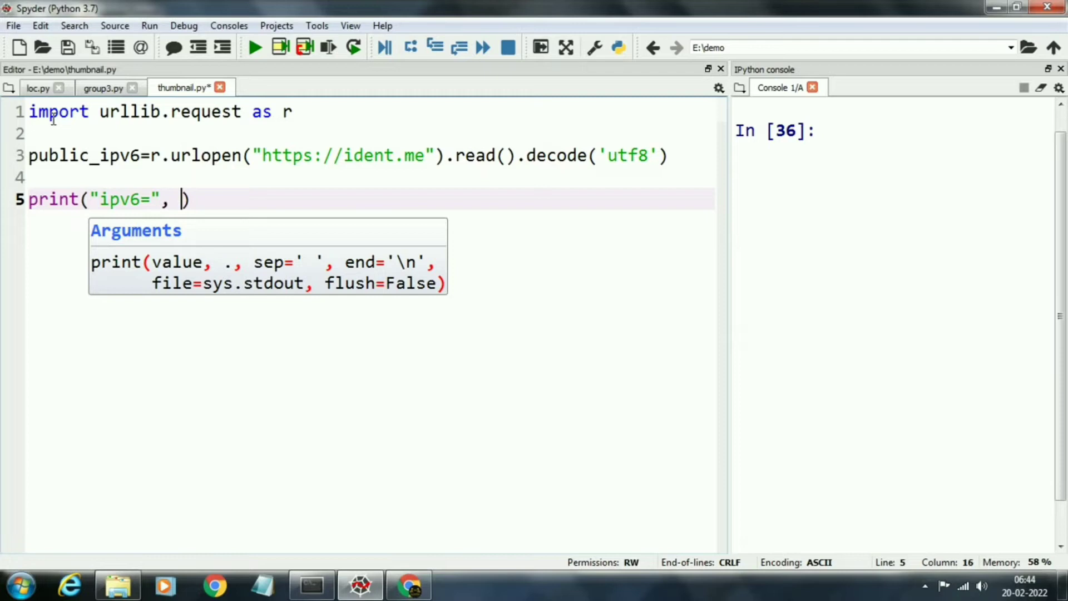
text(public)
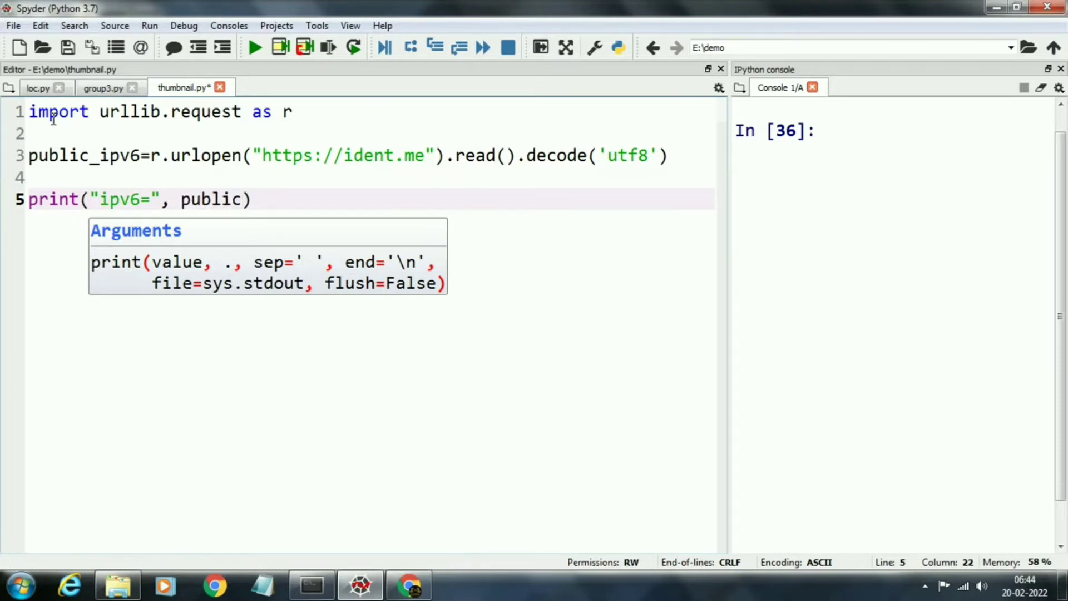
text(_ipv)
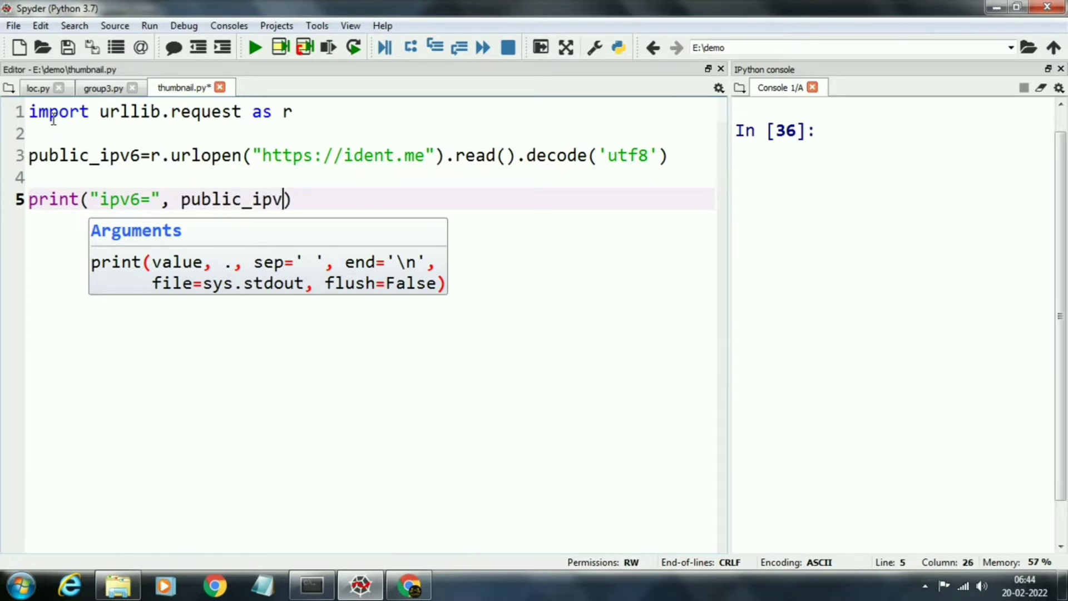
text(6)
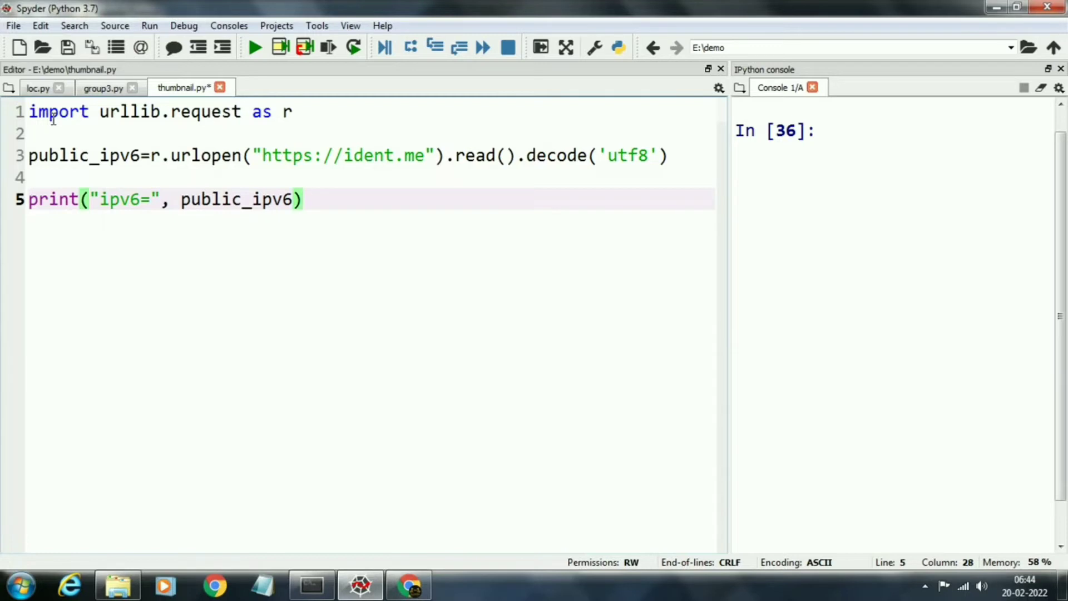
key(Enter)
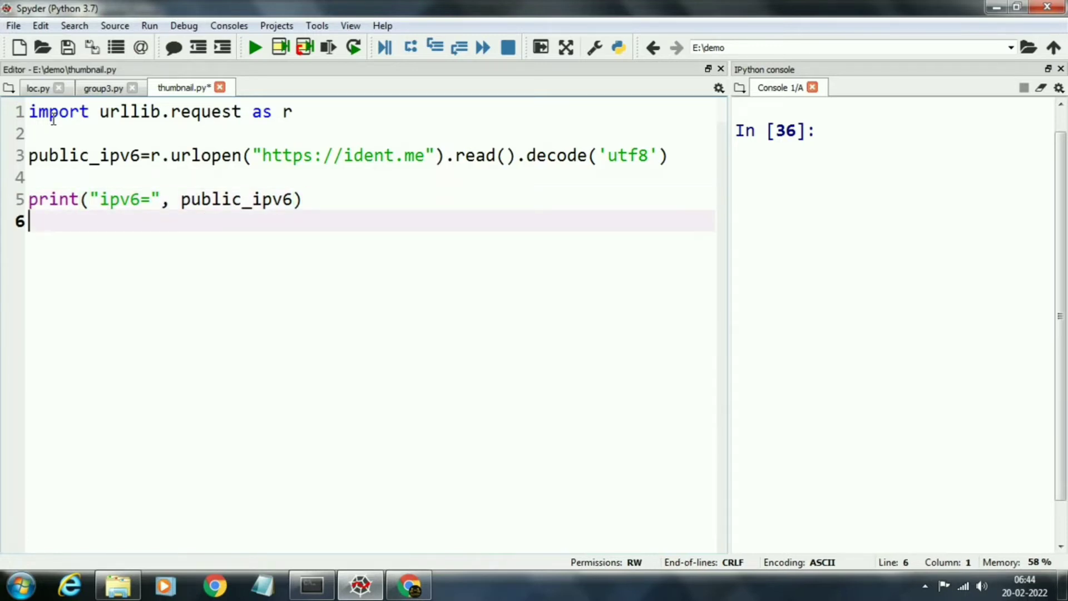
click(253, 46)
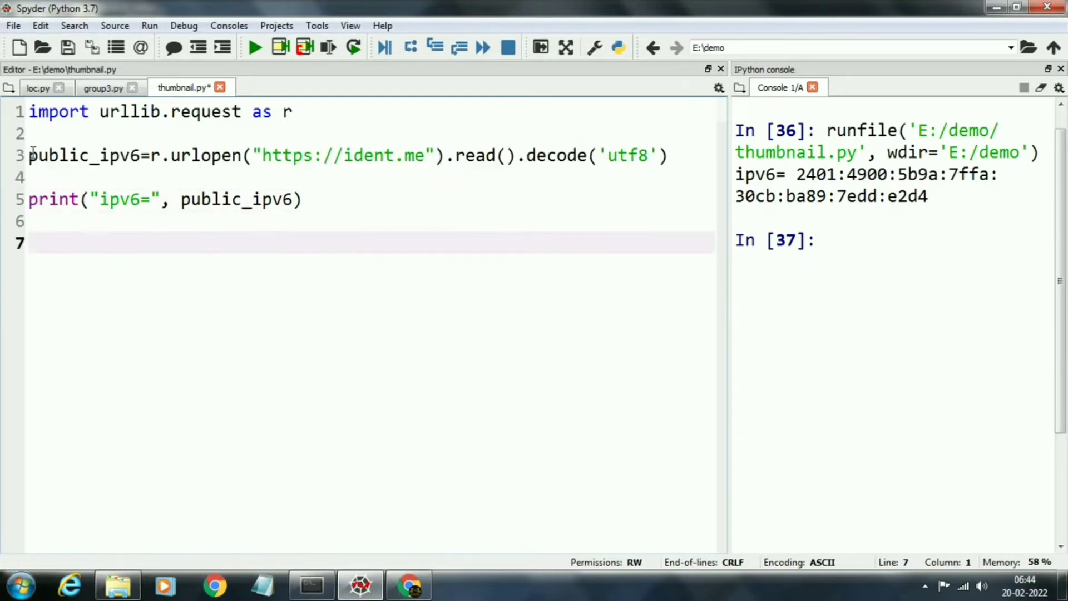
text(public_ipv6=r.urlopen("https://ident.me").read().decode('utf8'))
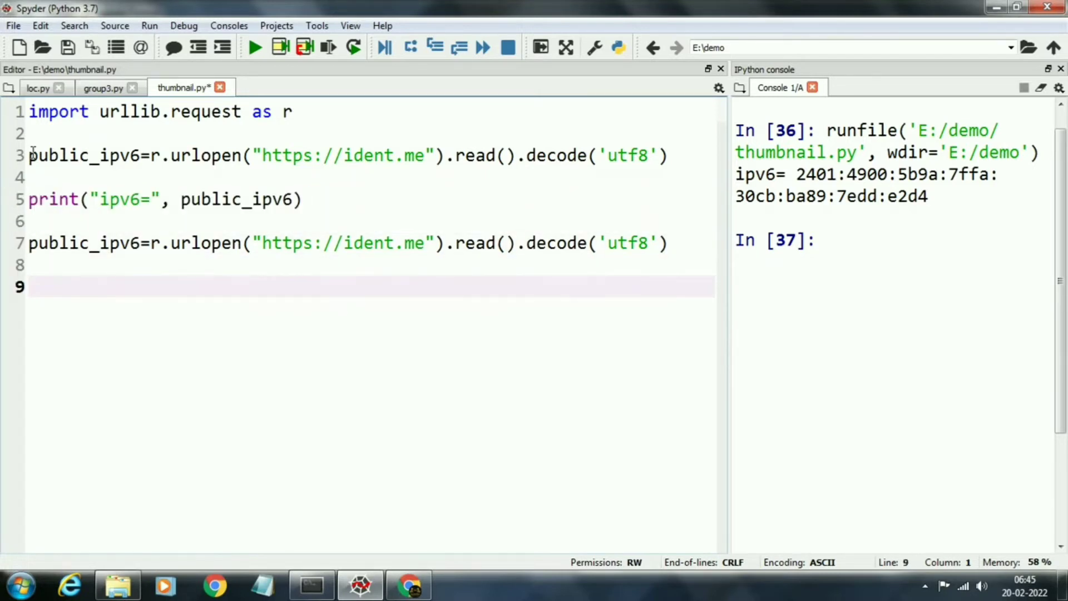
text(print("ipv6=", public_ipv6))
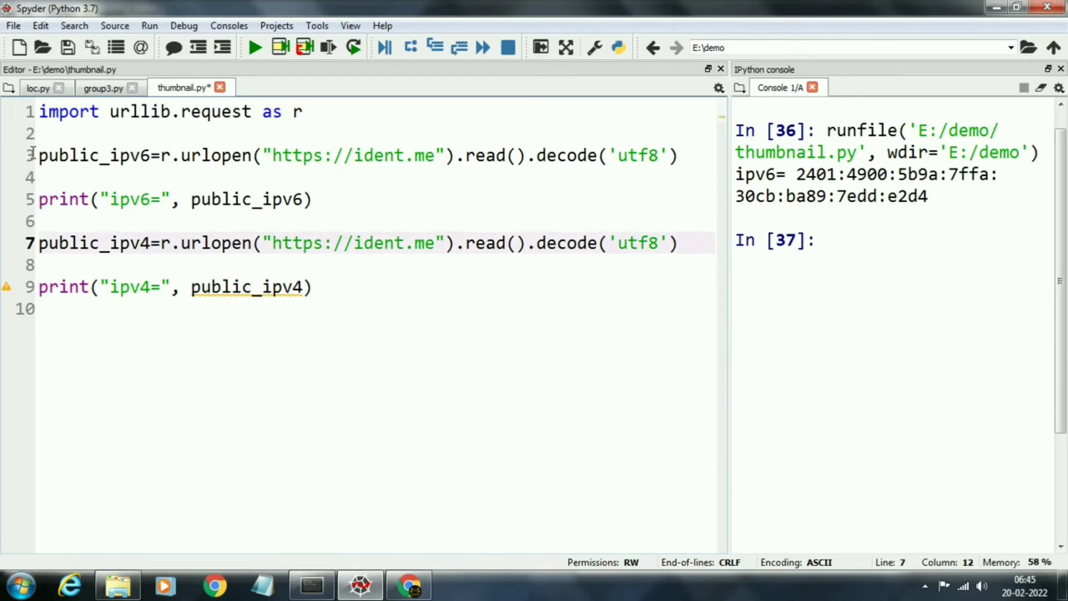
click(259, 243)
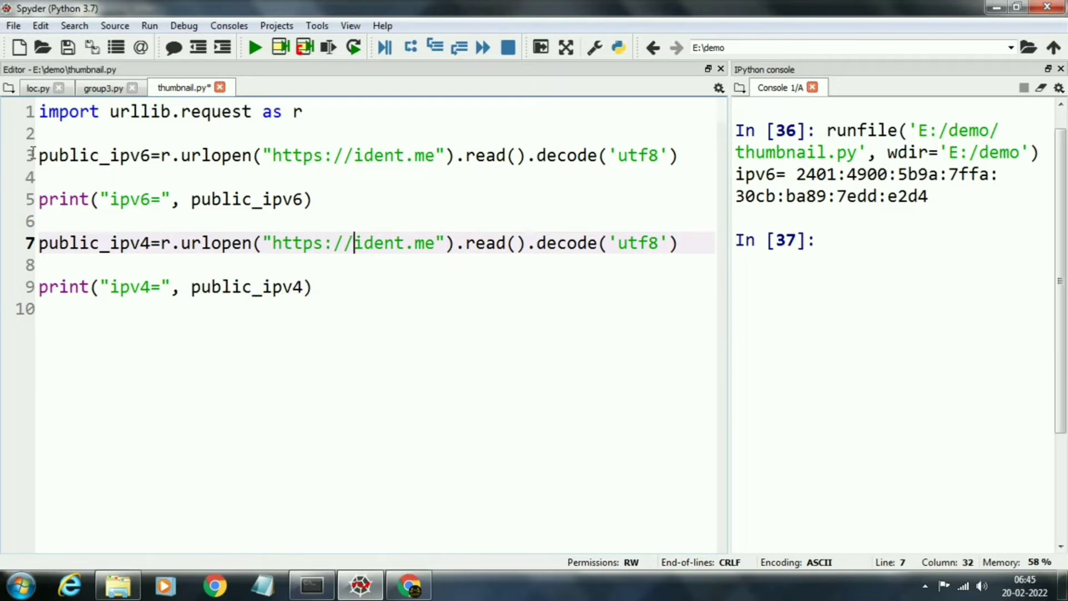
text(v4.)
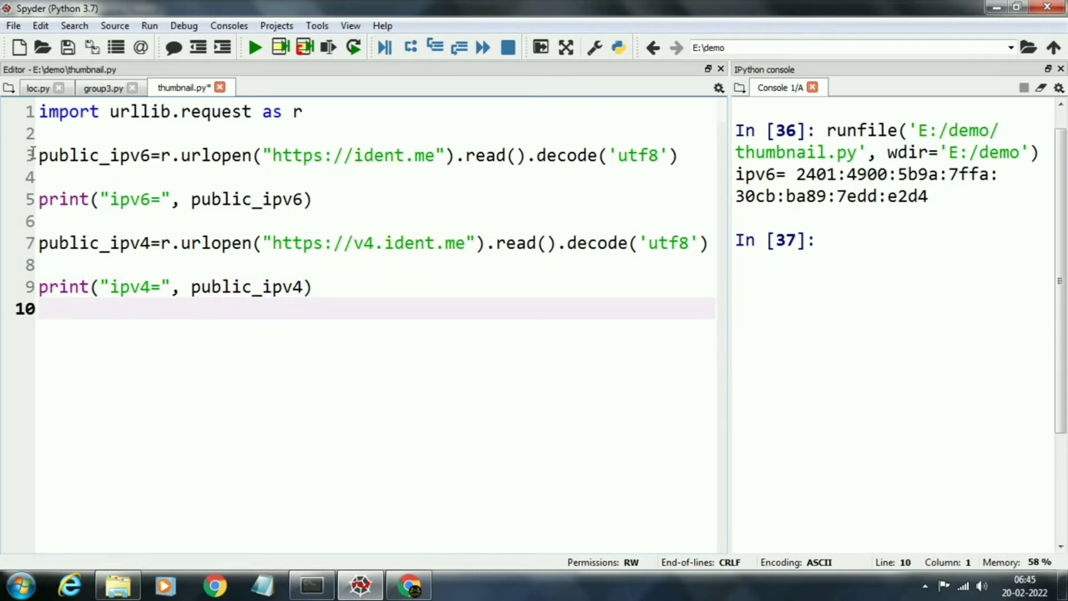
click(254, 47)
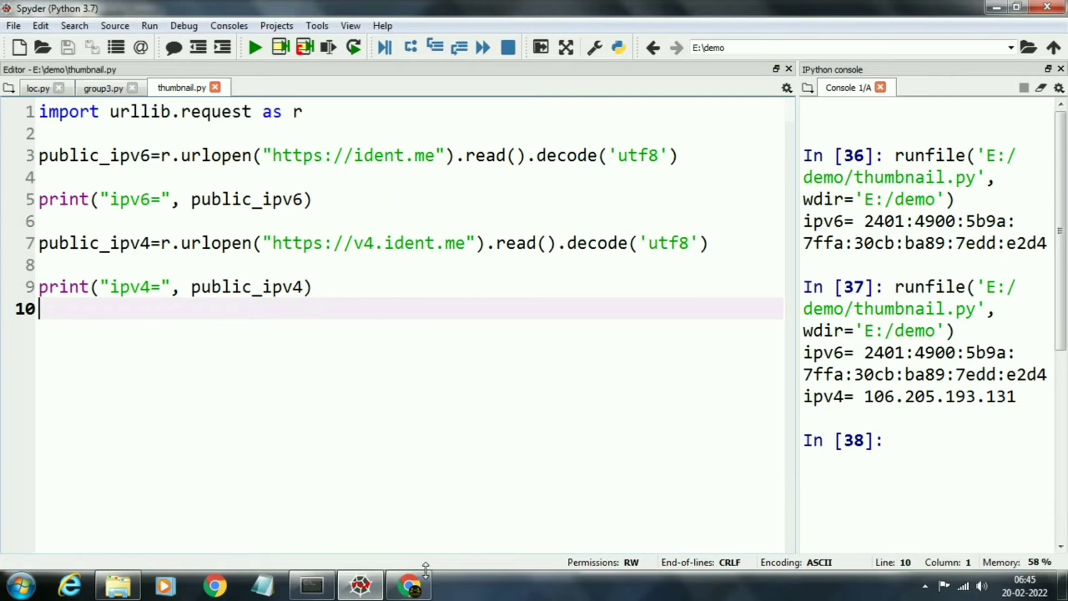
click(410, 585)
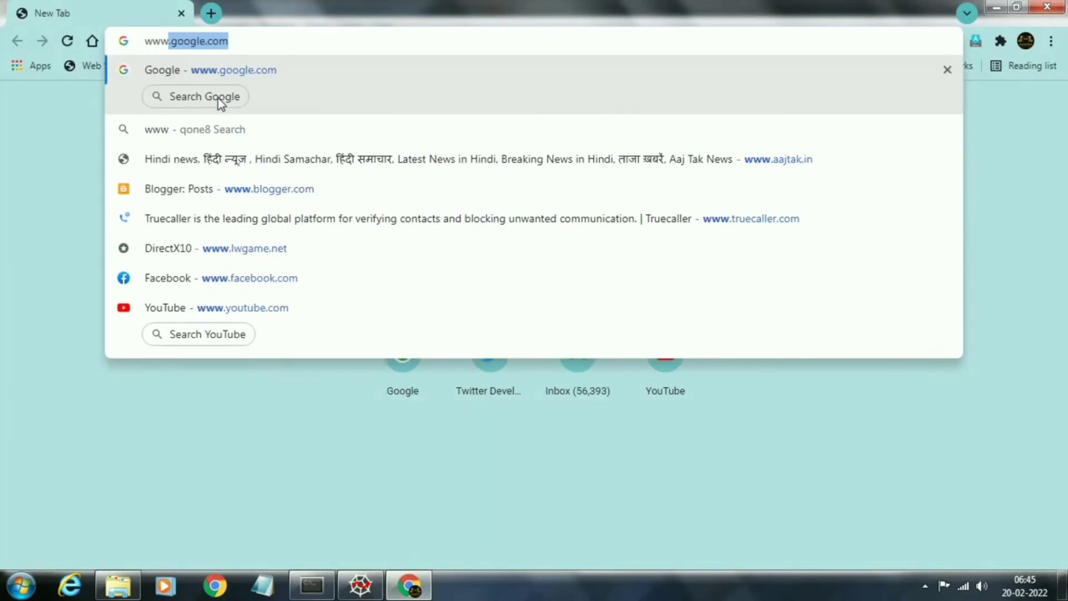
text(www.whatismyipaddress.com)
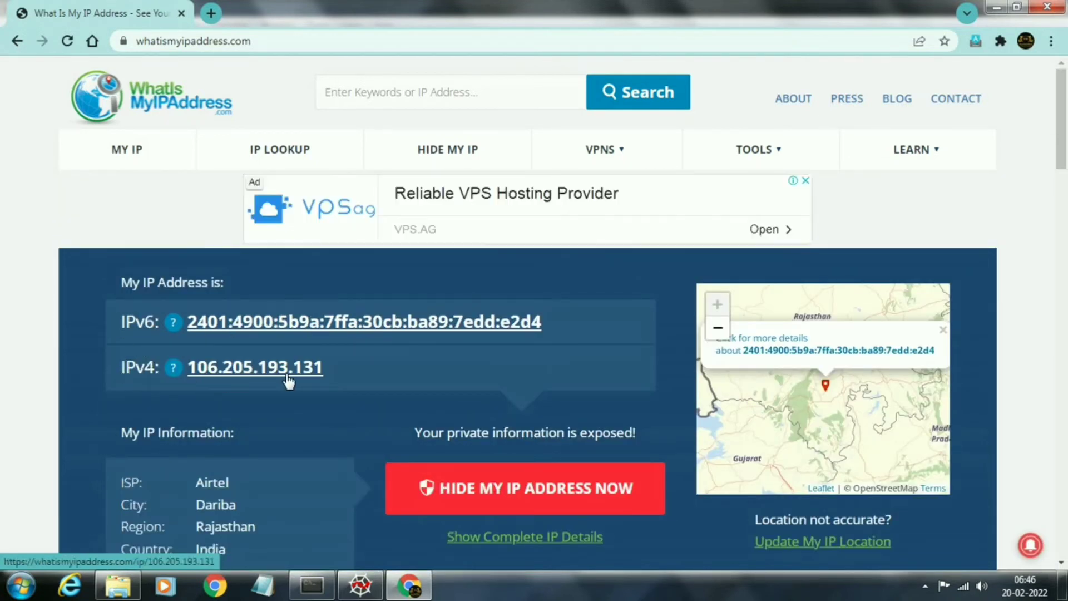
click(367, 586)
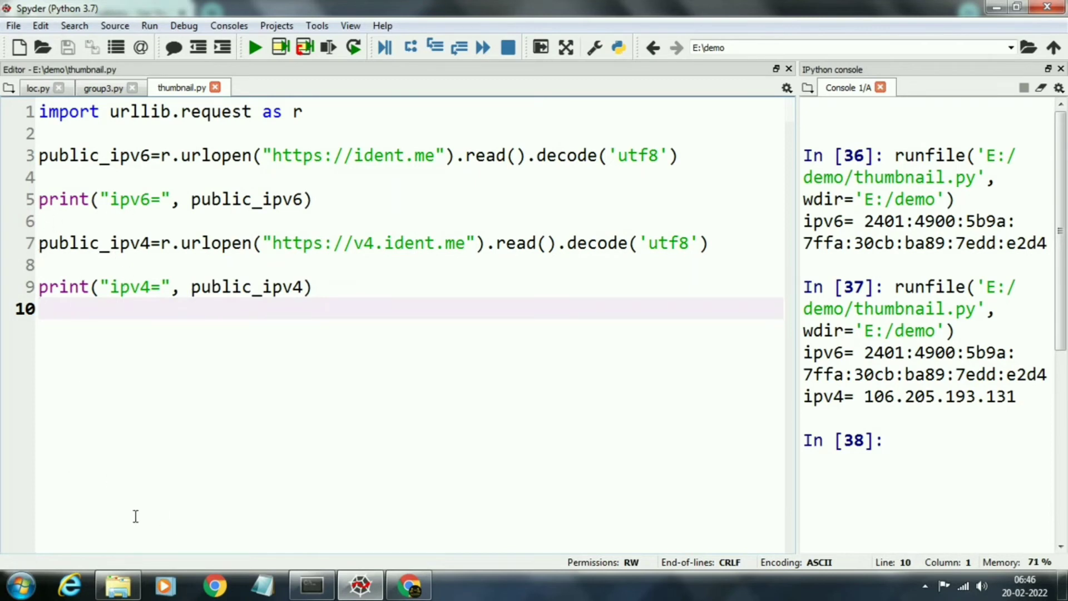
Search 'cmd' from the Start menu and launch Command Prompt
click(22, 590)
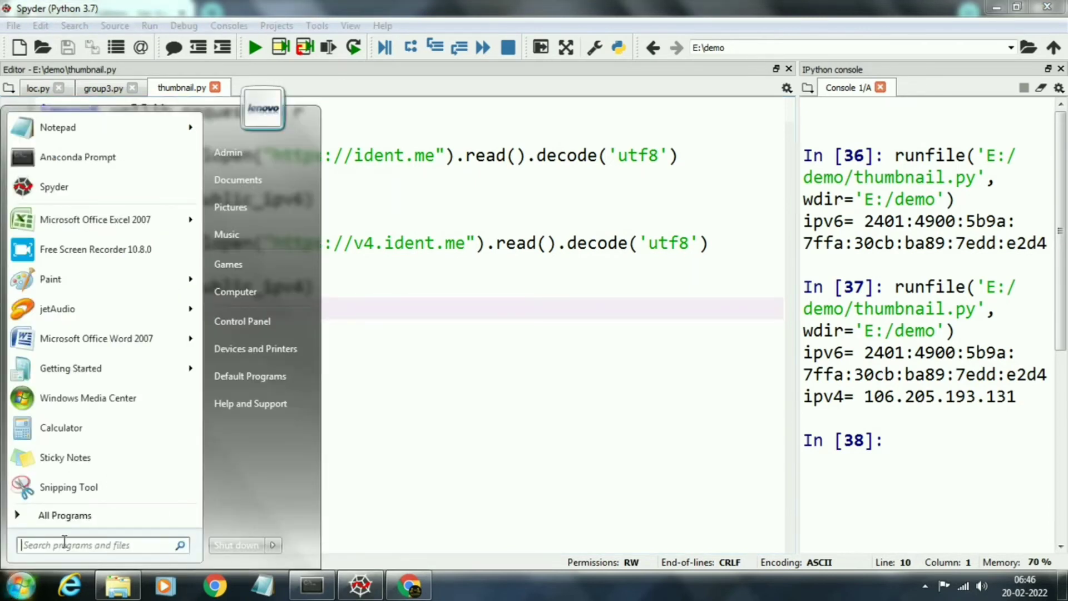
text(cmd)
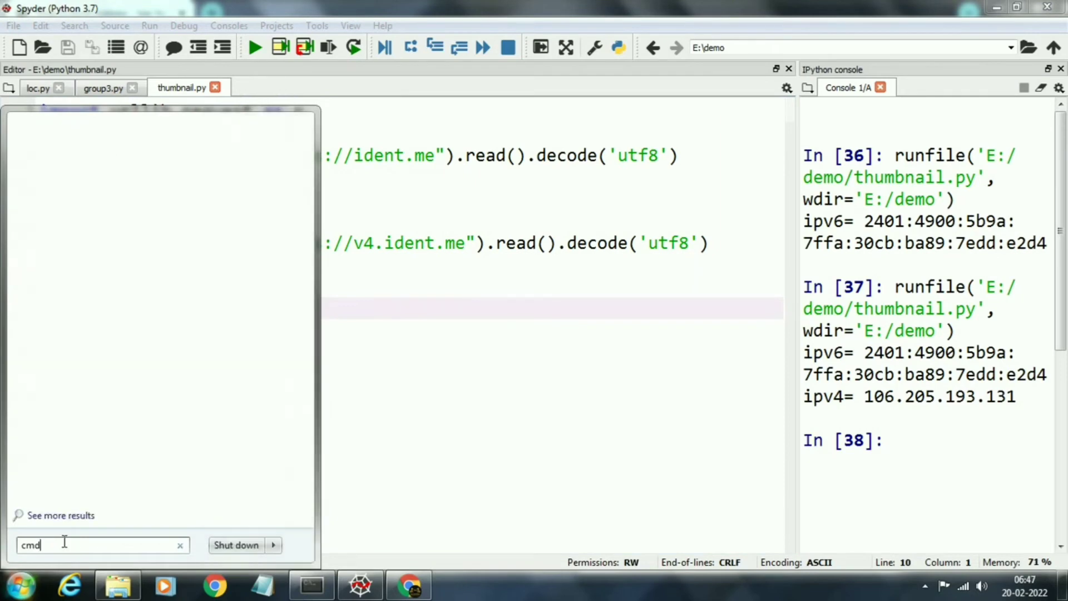
key(Enter)
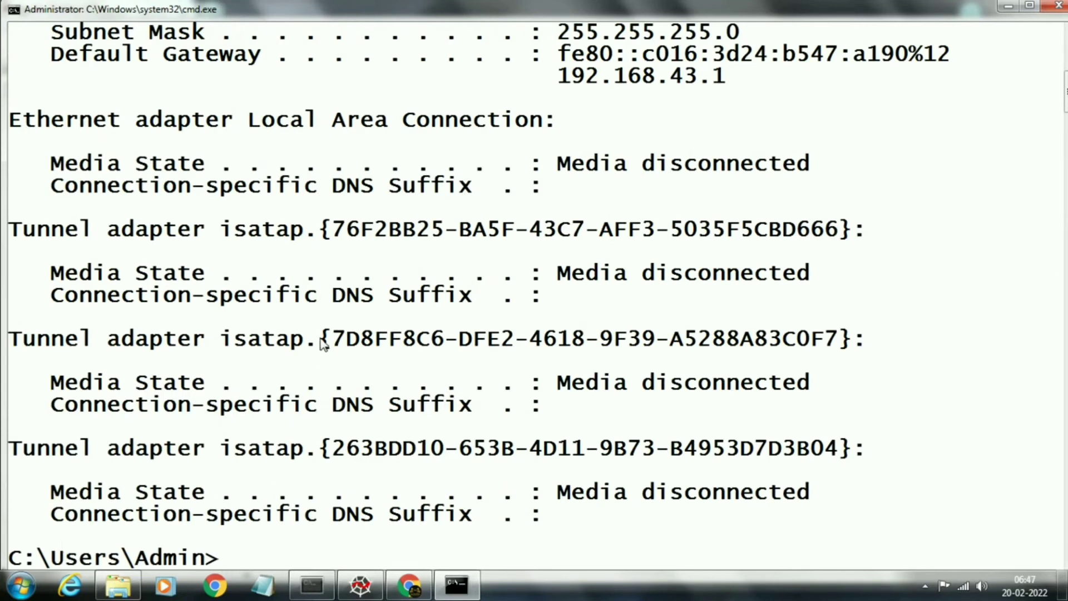
mouse_move(643, 89)
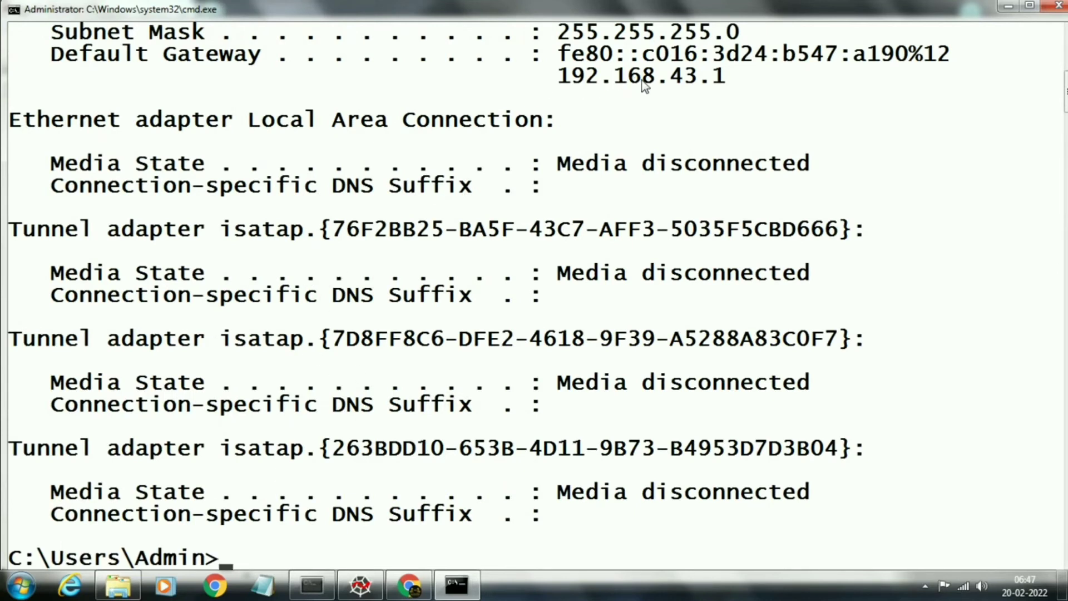
mouse_move(603, 99)
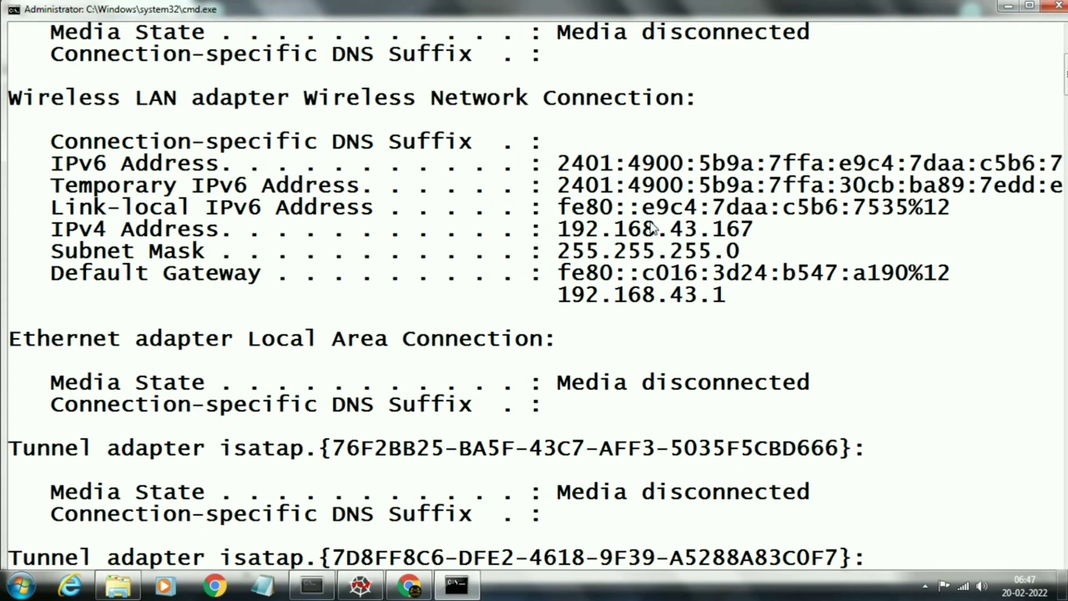
mouse_move(560, 295)
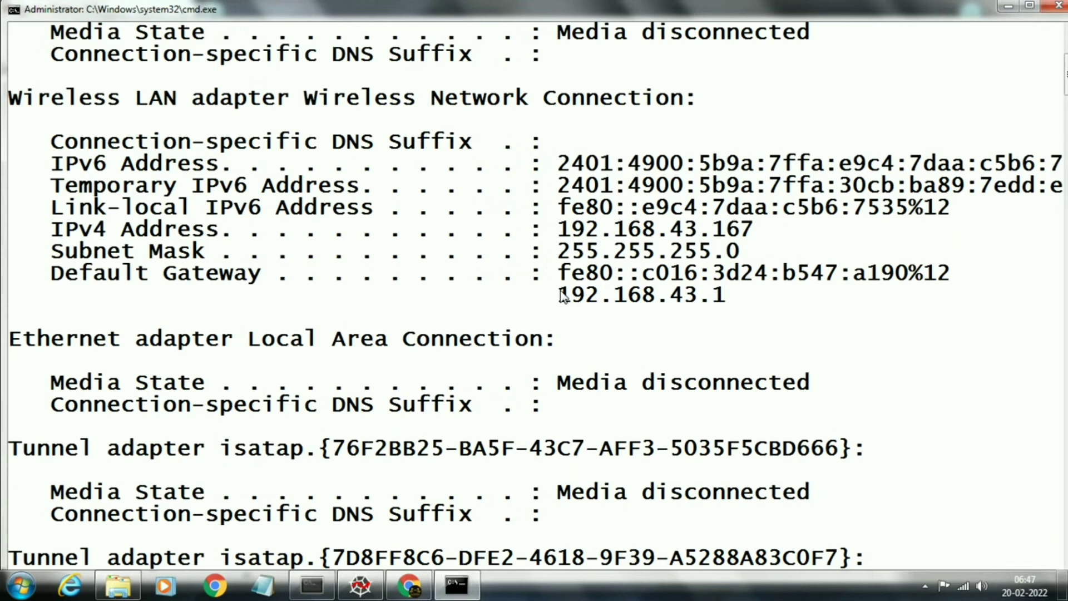
Switch back to the Spyder script after checking the ipconfig wireless adapter addresses
click(359, 584)
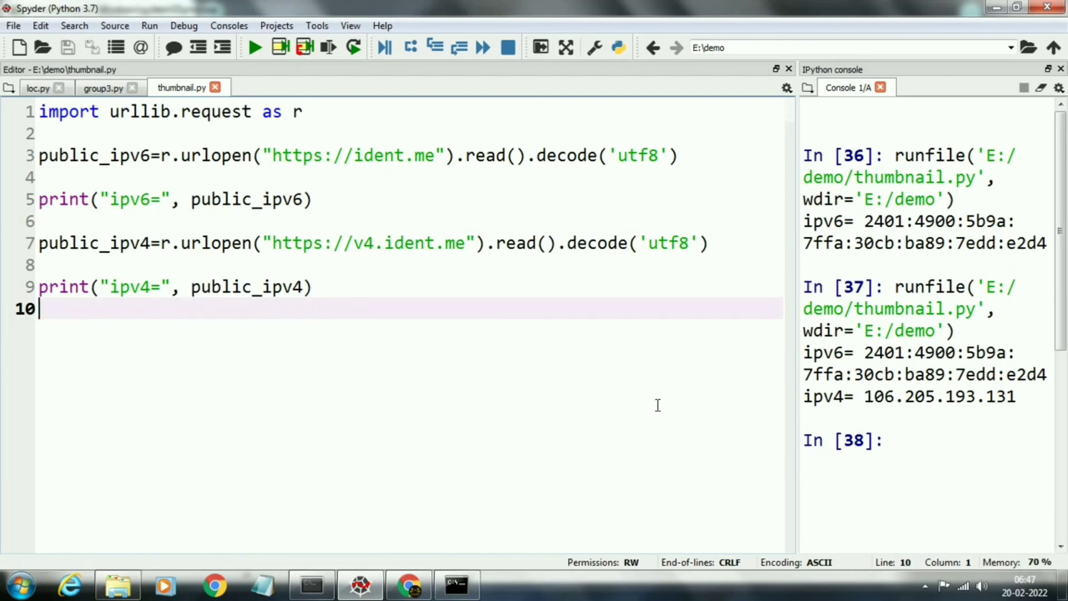
mouse_move(925, 585)
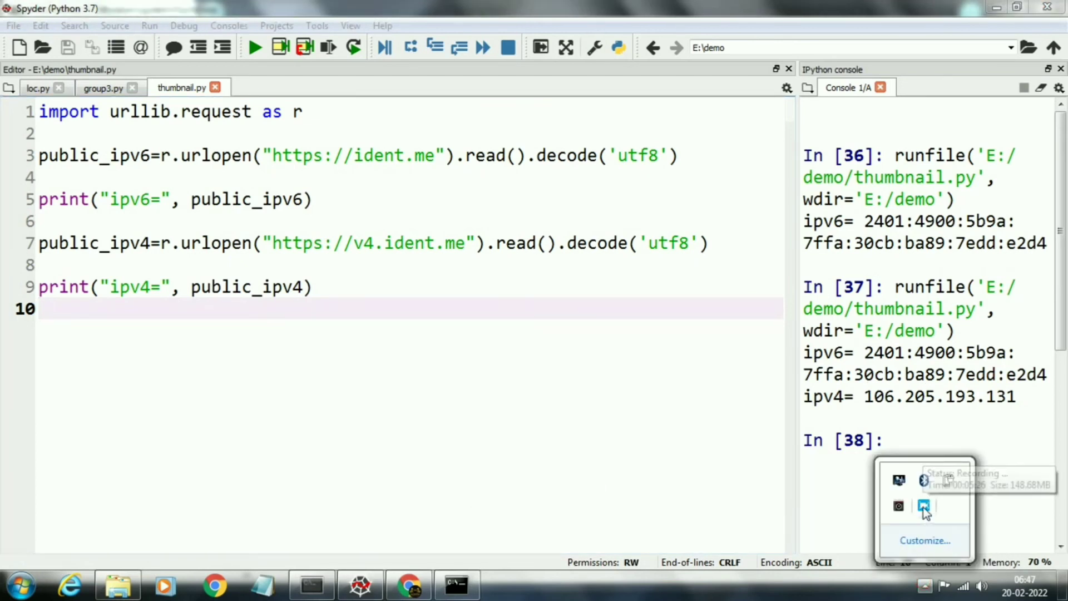
Open the Free Screen Recorder window from the system tray overflow
click(922, 507)
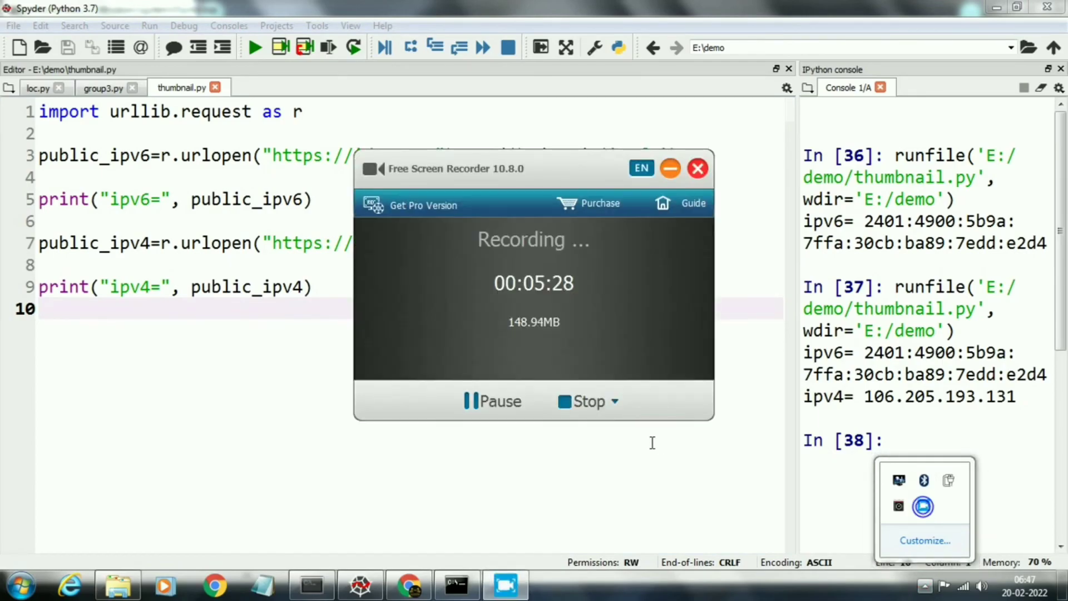